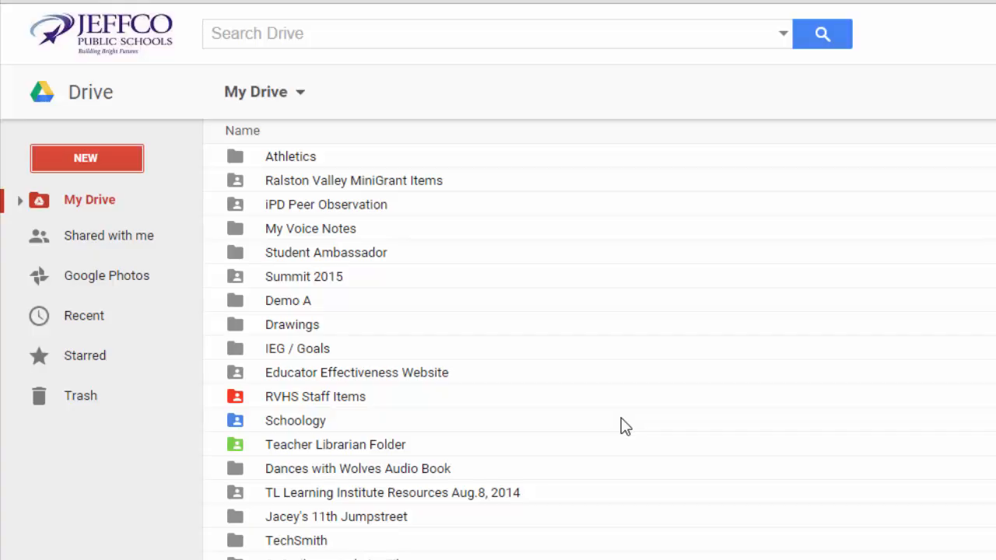
Step: Create a new blank Google Drawings file from Drive's New > More menu
{"action": "left_click", "coordinate": [86, 159]}
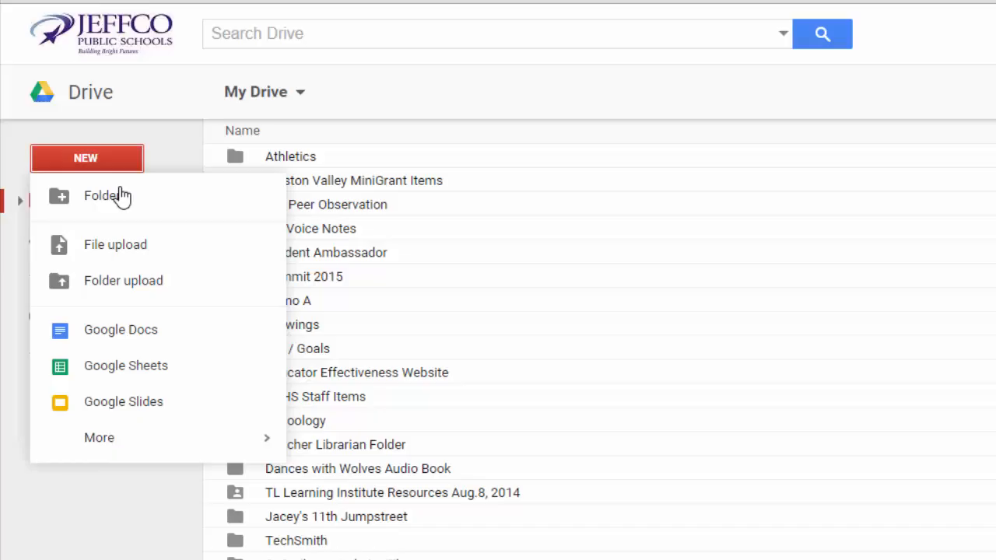
{"action": "mouse_move", "coordinate": [100, 437]}
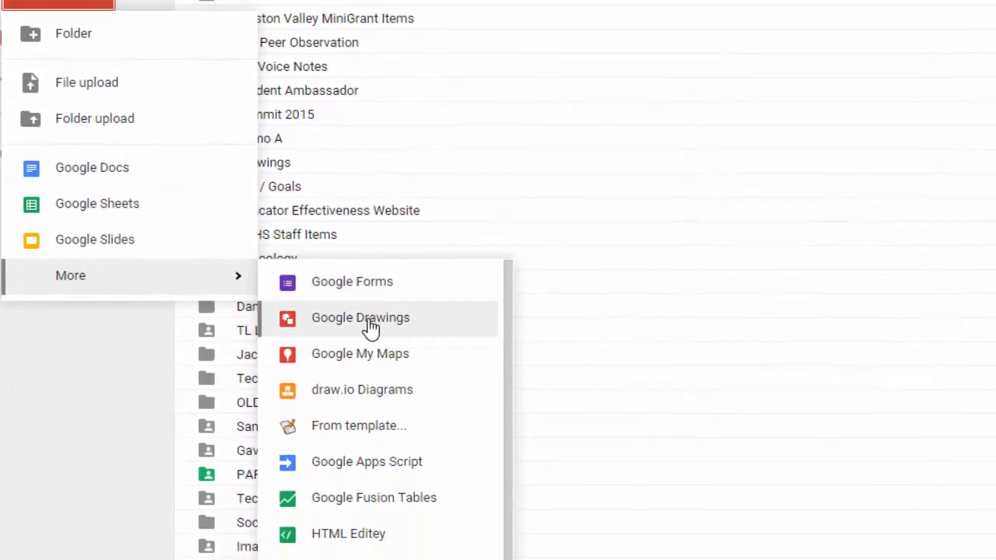
{"action": "left_click", "coordinate": [361, 317]}
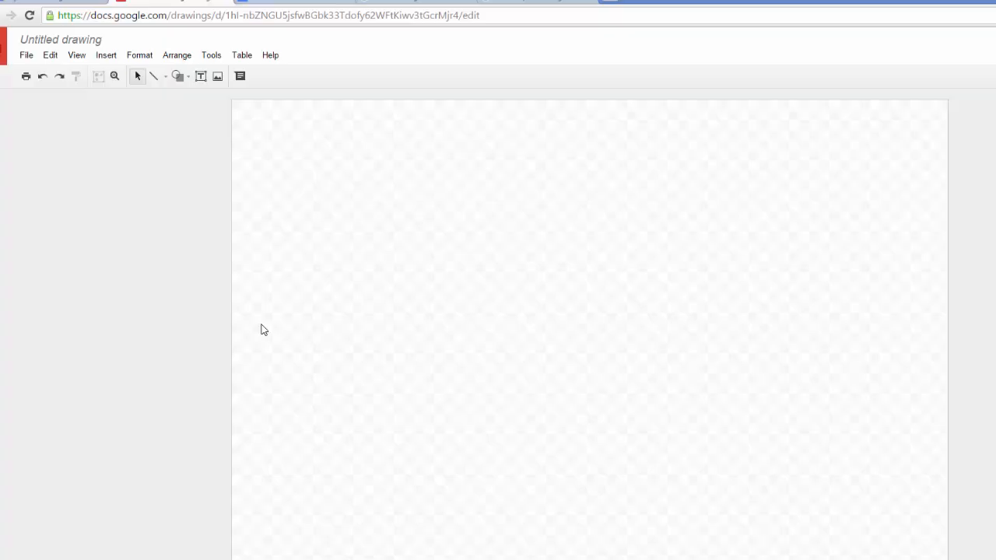
Step: Set a custom 8.5 × 11 inch portrait page size in Page setup
{"action": "left_click", "coordinate": [25, 55]}
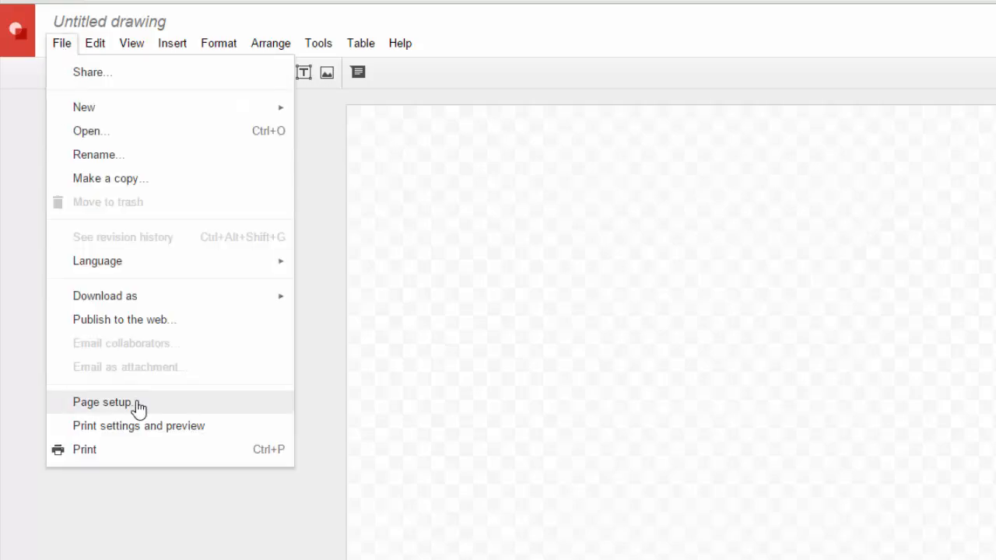
{"action": "left_click", "coordinate": [101, 401]}
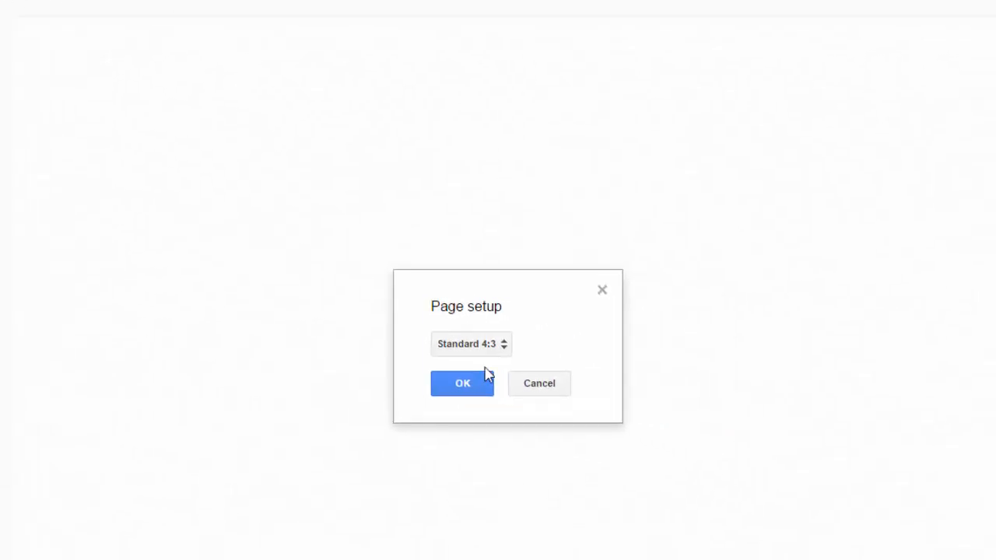
{"action": "left_click", "coordinate": [470, 344]}
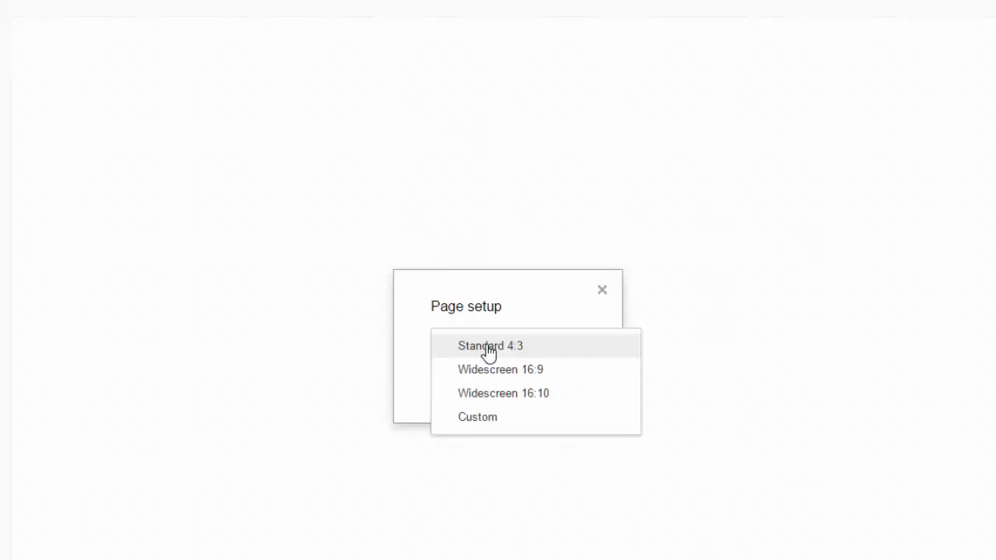
{"action": "left_click", "coordinate": [476, 417]}
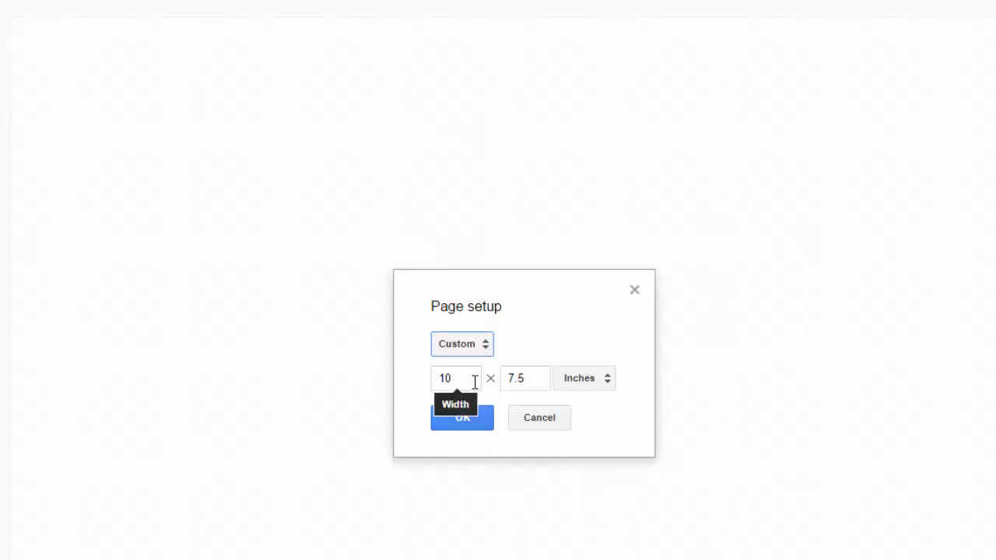
{"action": "type", "text": "8"}
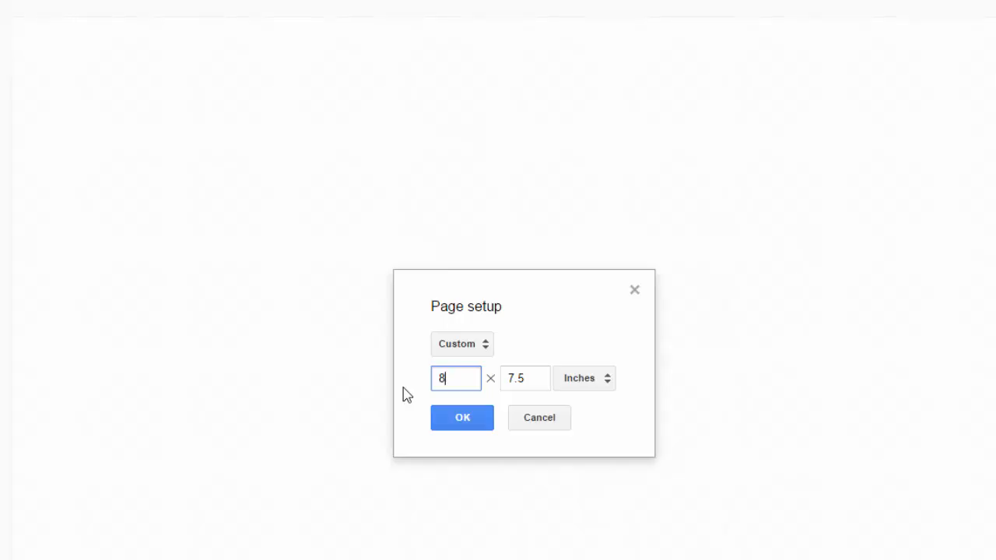
{"action": "type", "text": "11"}
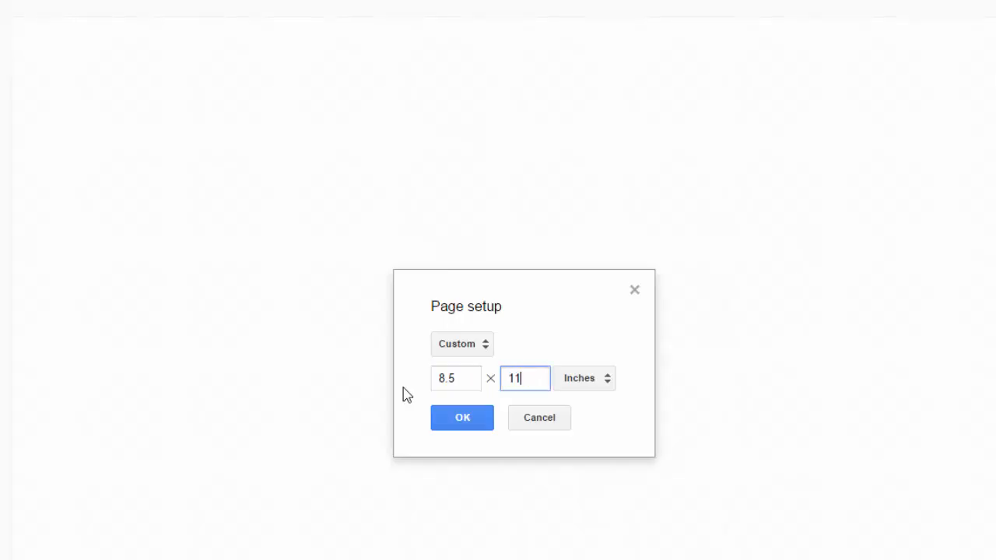
{"action": "left_click", "coordinate": [462, 417]}
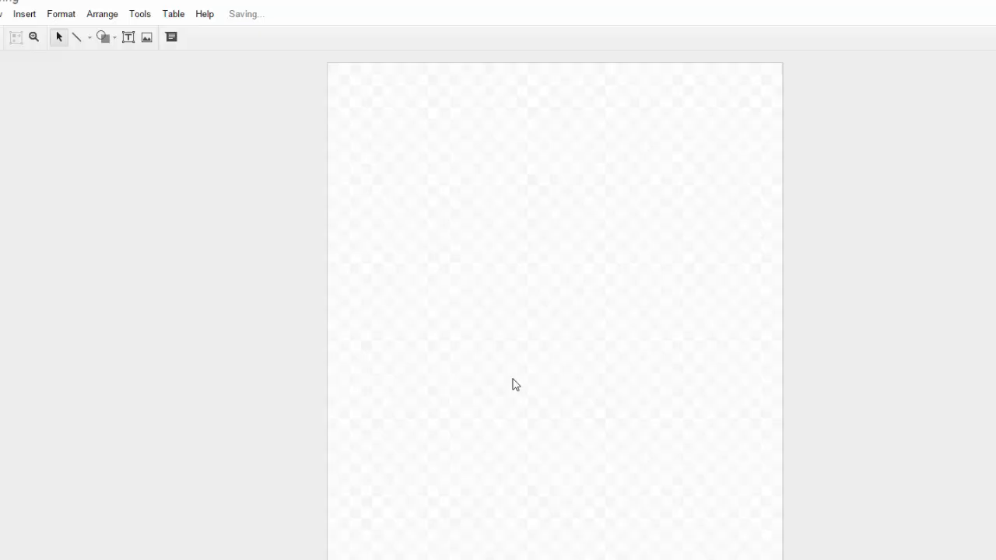
Step: Change the custom page size to 11 × 8.5 inch landscape in Page setup
{"action": "left_click", "coordinate": [12, 34]}
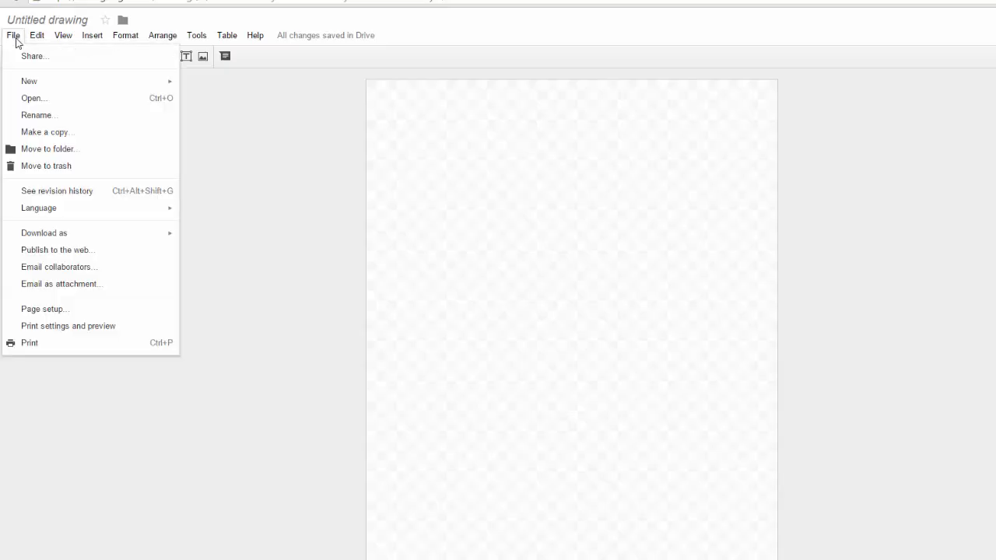
{"action": "mouse_move", "coordinate": [45, 308]}
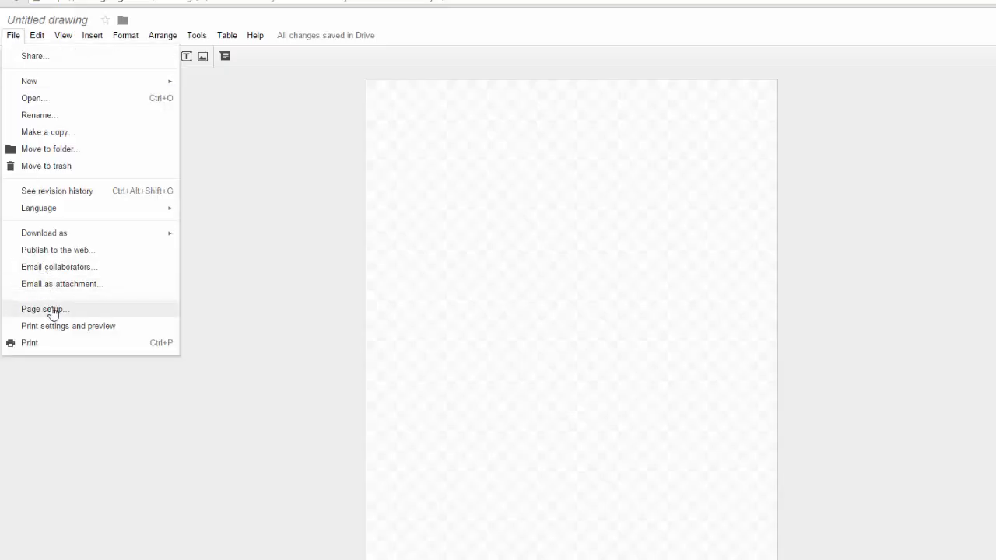
{"action": "left_click", "coordinate": [43, 308]}
{"action": "type", "text": "8.5"}
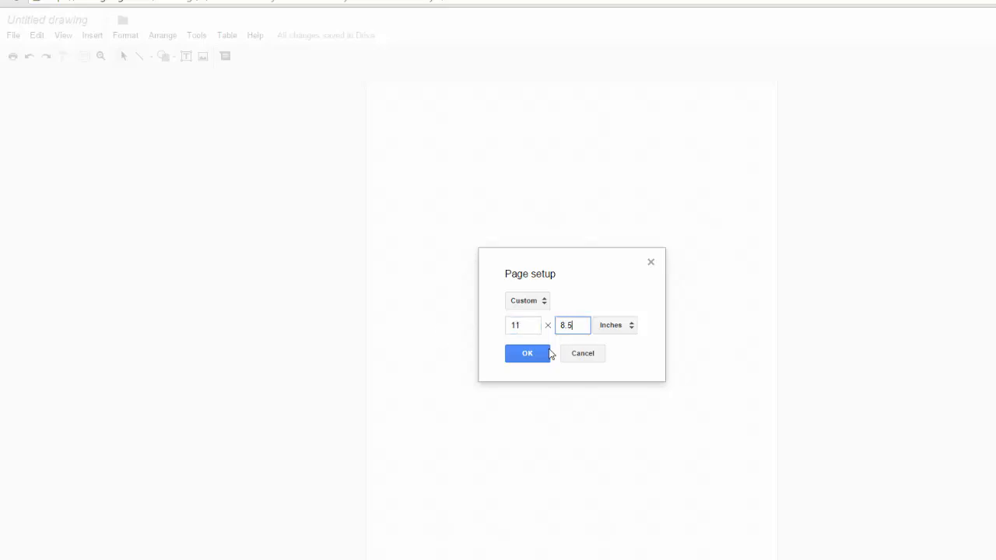
{"action": "left_click", "coordinate": [528, 353]}
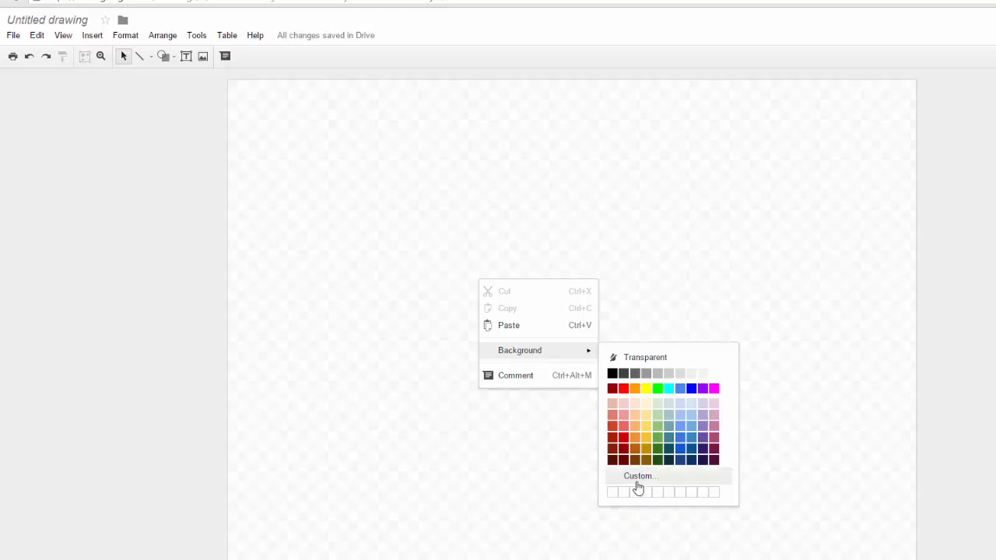
Step: Fill the page background with a custom dark teal colour from the picker
{"action": "left_click", "coordinate": [639, 476]}
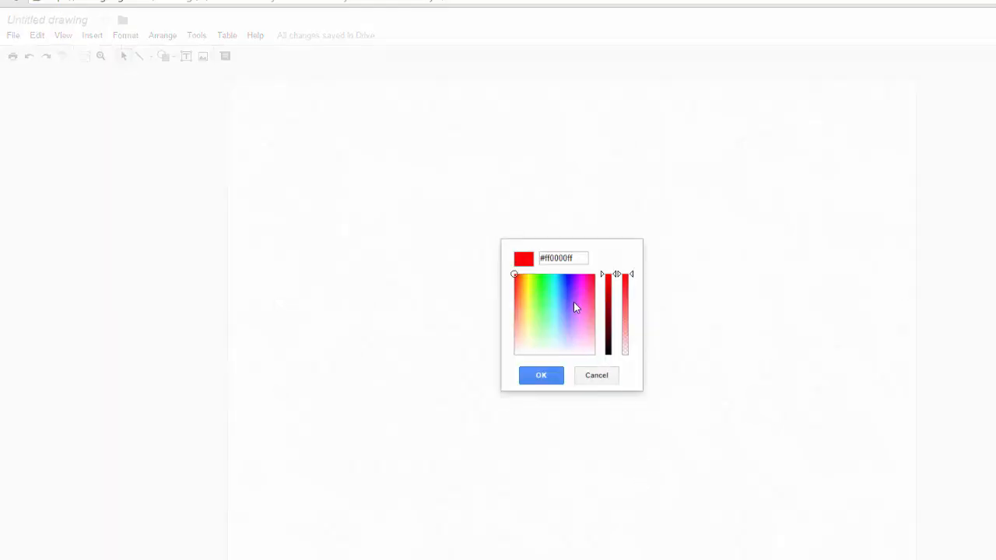
{"action": "left_click", "coordinate": [583, 280]}
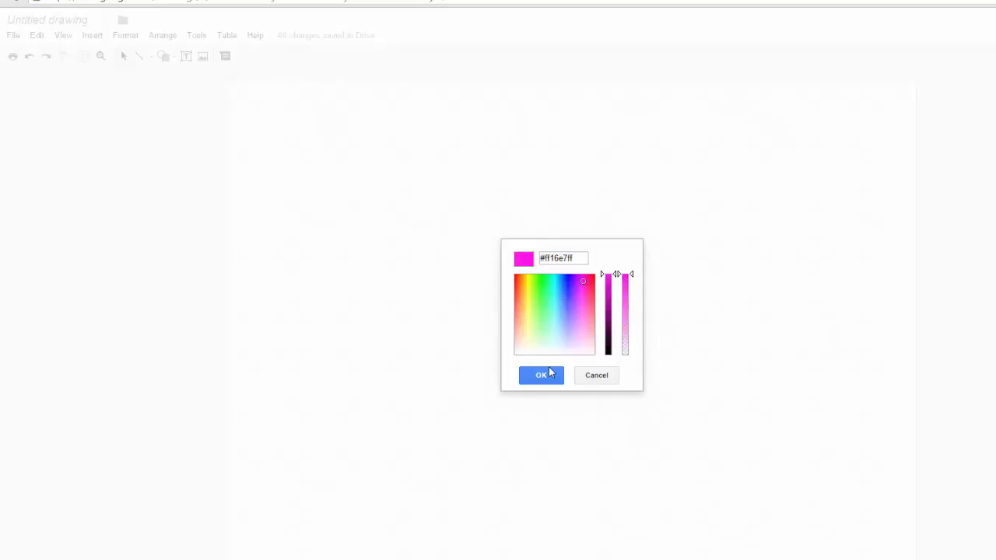
{"action": "left_click", "coordinate": [541, 374]}
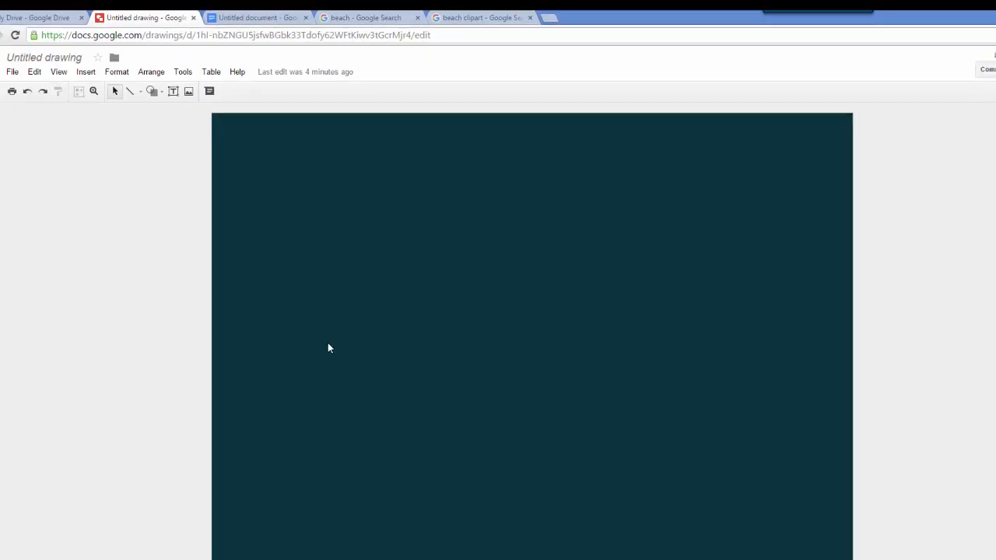
Step: Paste the copied beach photo onto the dark teal page
{"action": "right_click", "coordinate": [280, 325]}
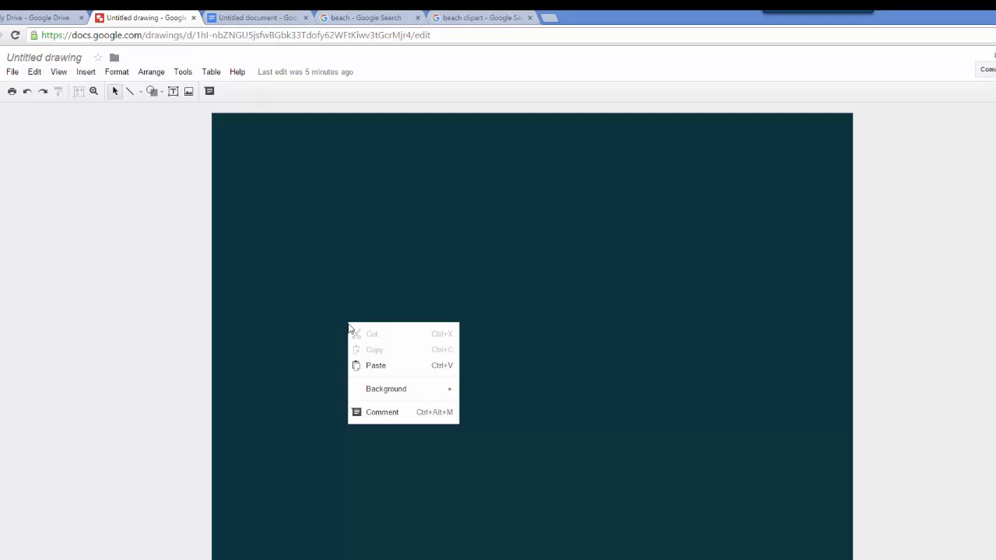
{"action": "left_click", "coordinate": [376, 364]}
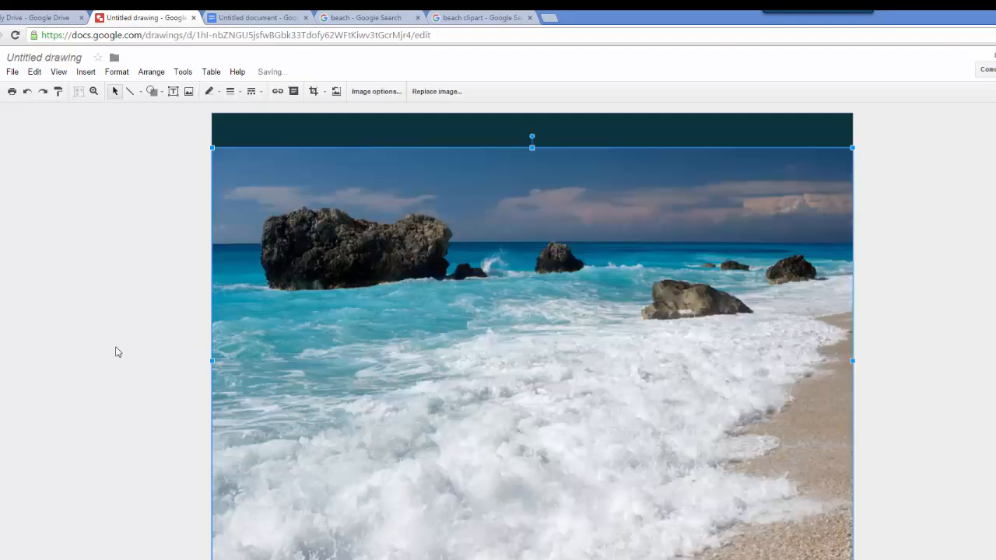
{"action": "mouse_move", "coordinate": [118, 350]}
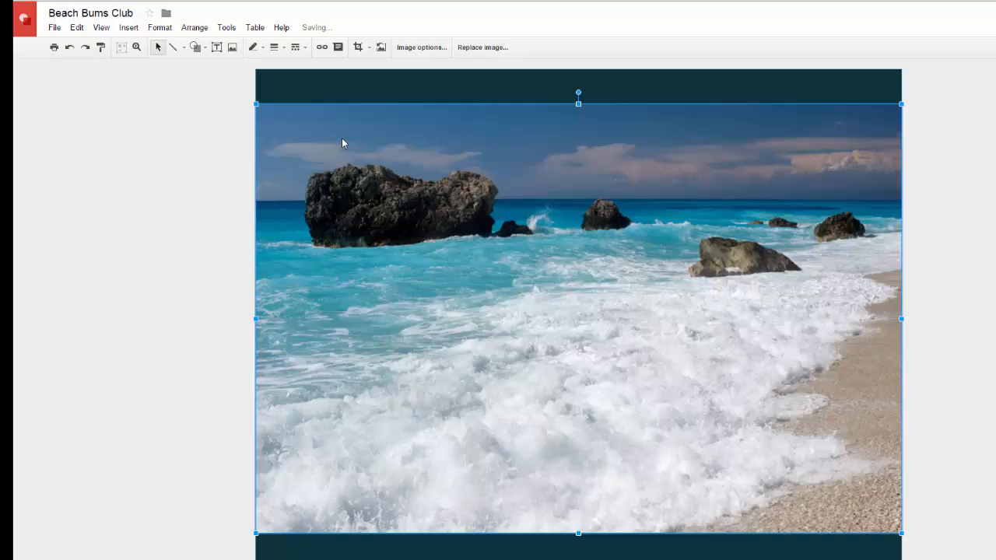
{"action": "mouse_move", "coordinate": [476, 246]}
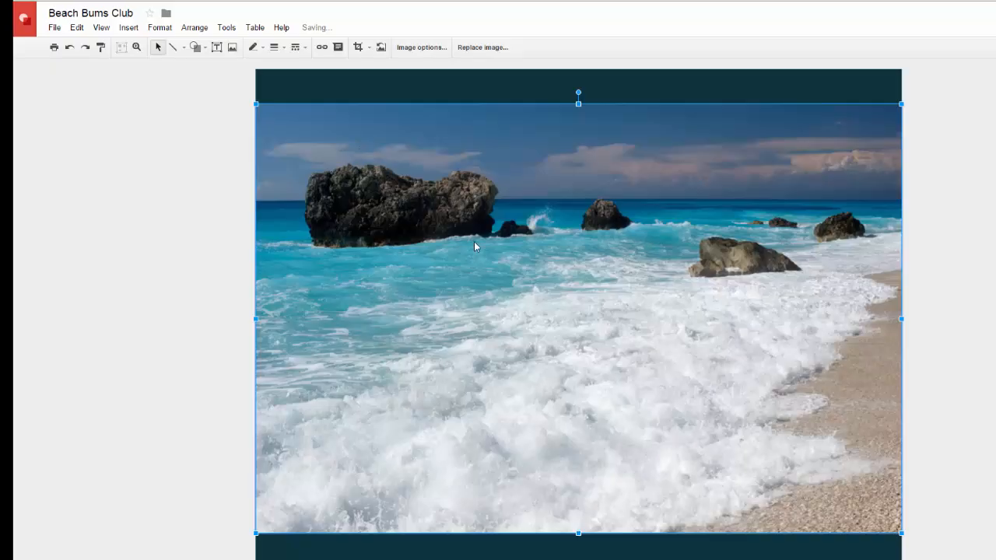
Step: Center the beach photo horizontally on the page via its context menu
{"action": "right_click", "coordinate": [476, 245]}
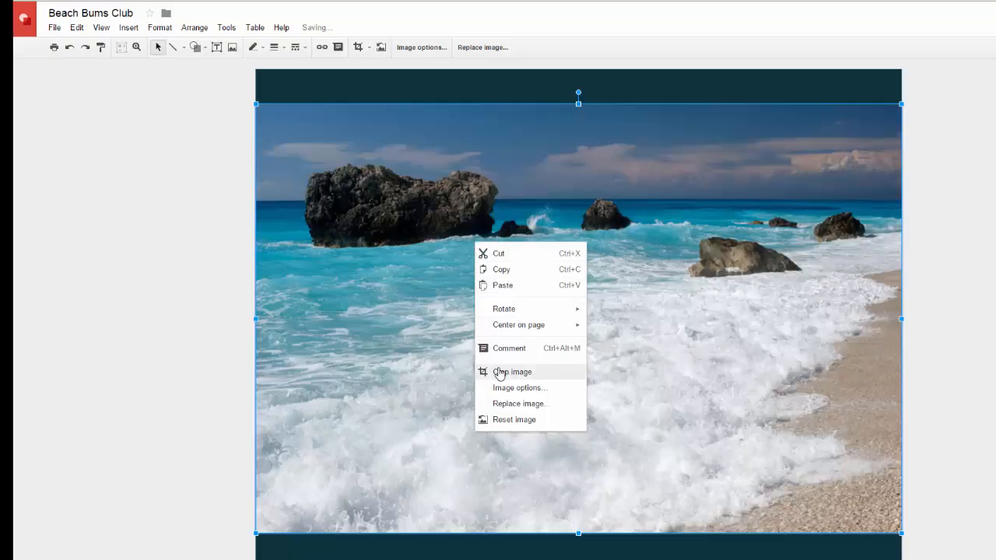
{"action": "mouse_move", "coordinate": [518, 325]}
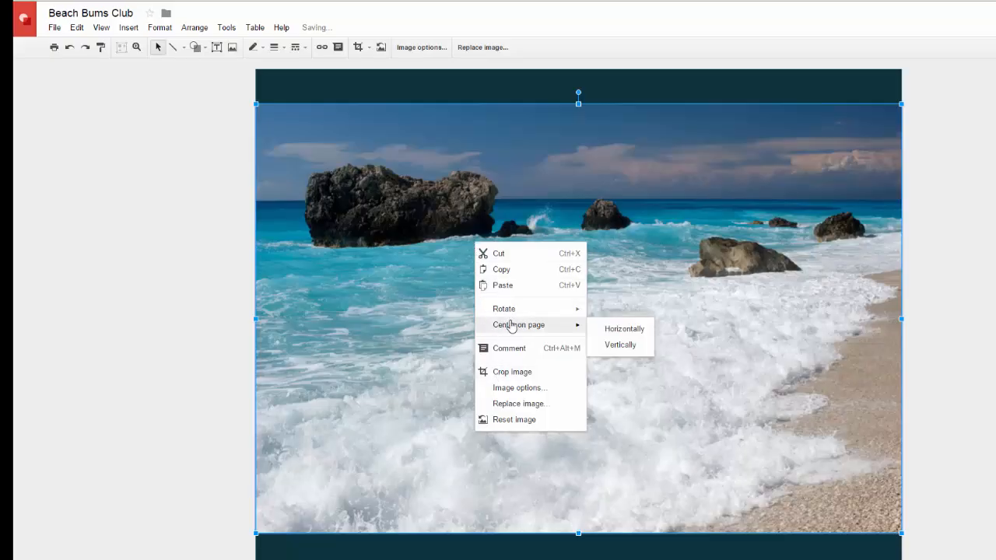
{"action": "mouse_move", "coordinate": [520, 388]}
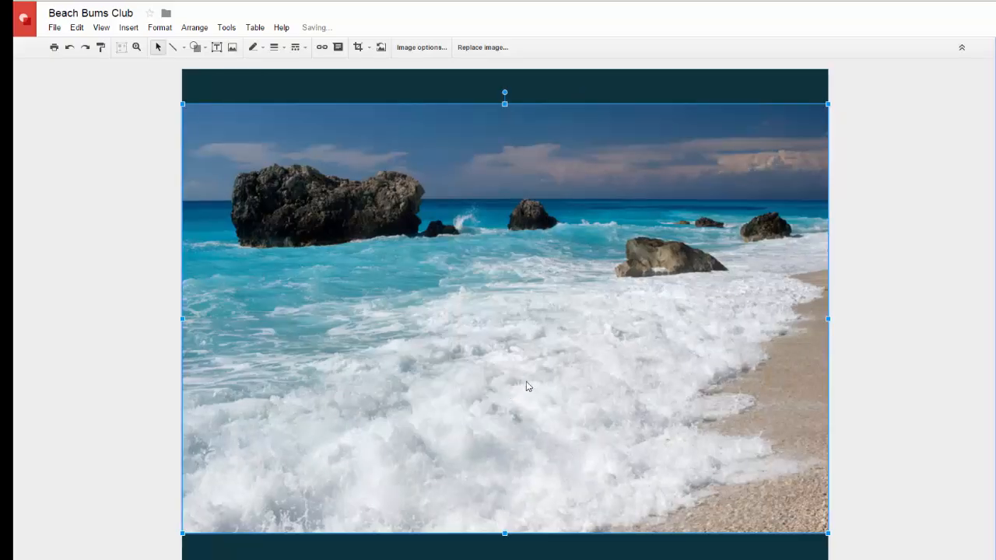
Step: Apply a red Recolor preset to the beach photo in Image options
{"action": "left_click", "coordinate": [420, 47]}
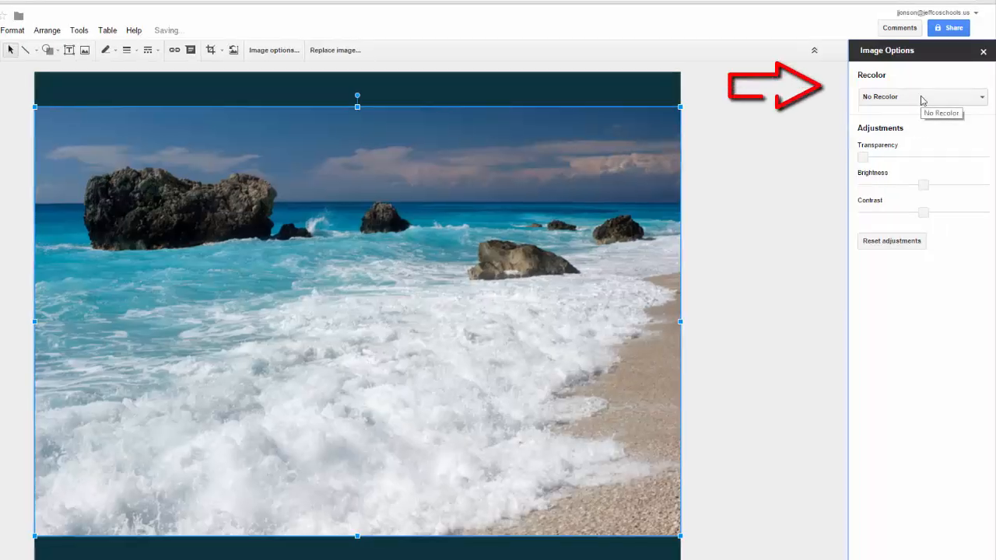
{"action": "left_click", "coordinate": [921, 97]}
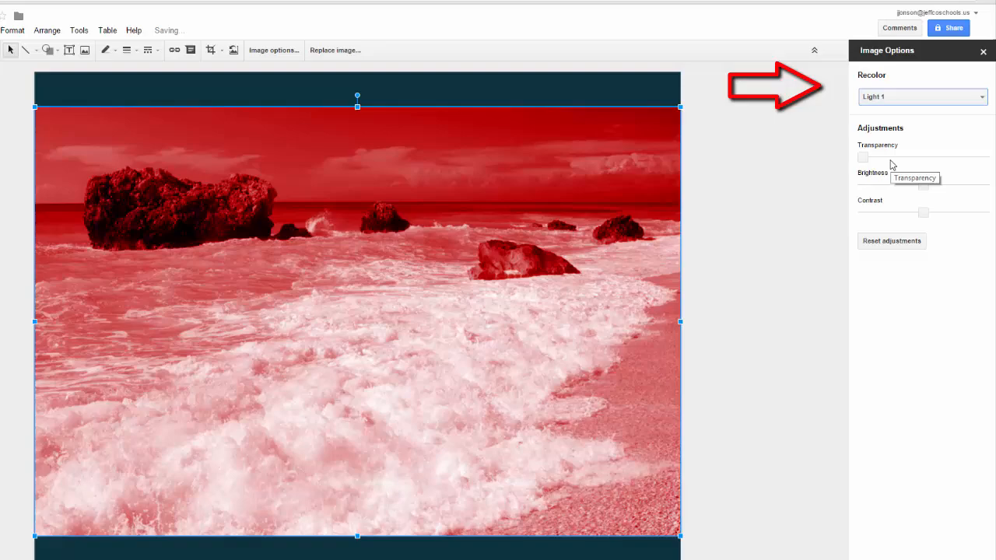
{"action": "mouse_move", "coordinate": [750, 186]}
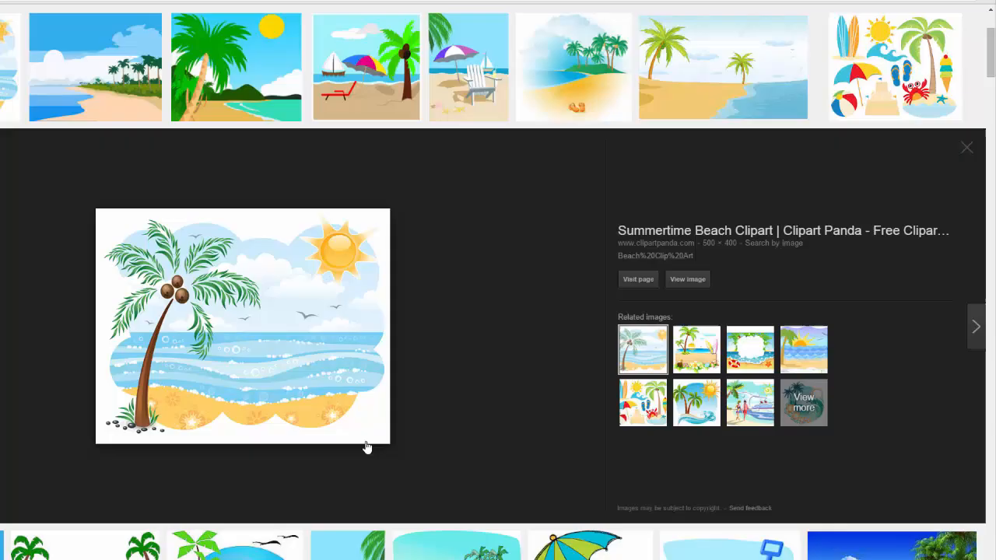
{"action": "mouse_move", "coordinate": [289, 340]}
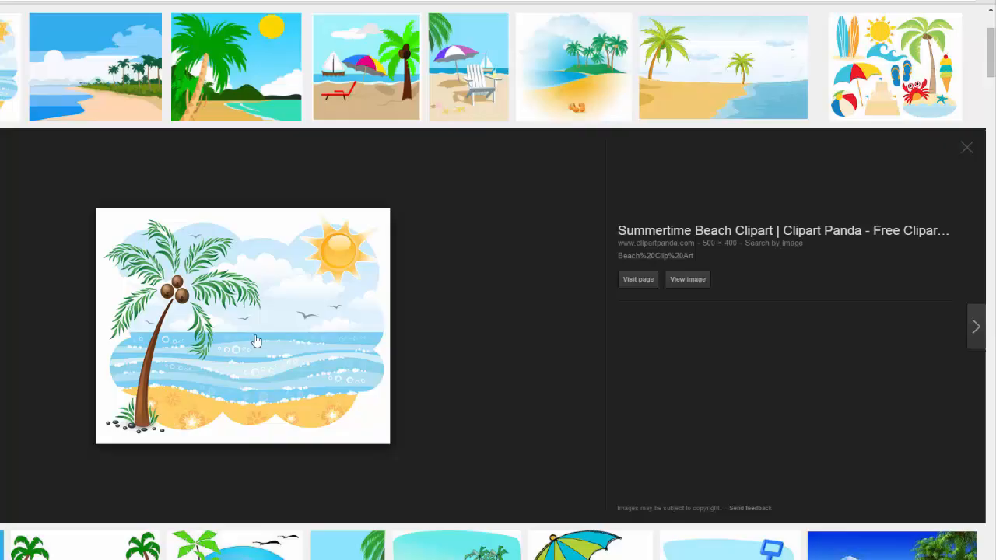
Step: Copy the Summertime Beach palm-tree clipart image from Google Images
{"action": "right_click", "coordinate": [256, 341]}
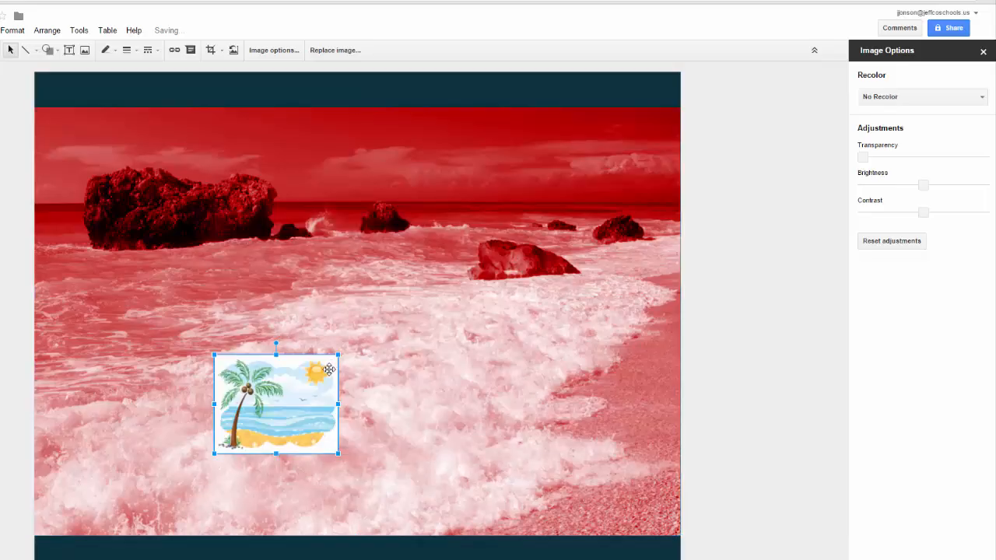
Step: Move the clipart to the flyer's top-right corner and tint it red with Recolor
{"action": "left_click_drag", "start_coordinate": [277, 402], "coordinate": [594, 132]}
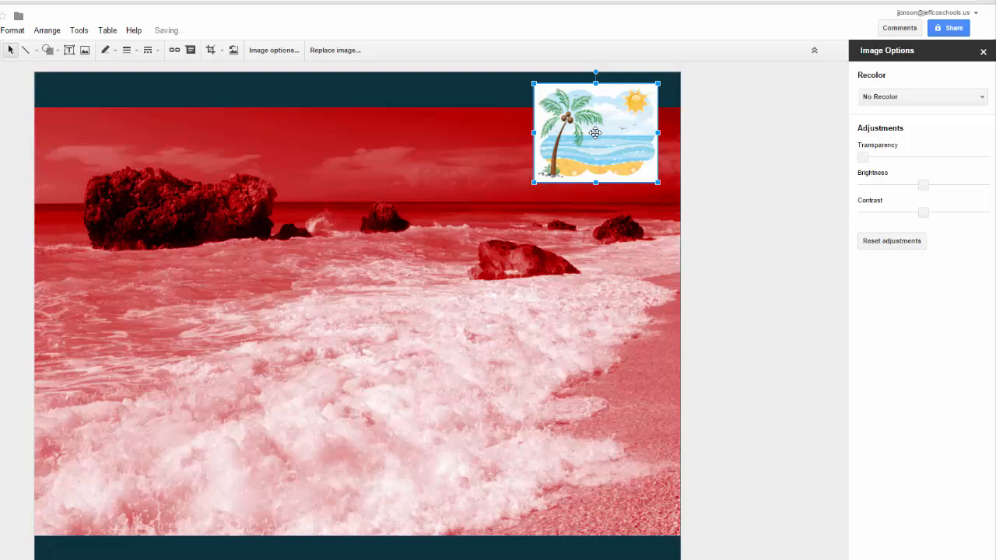
{"action": "left_click", "coordinate": [921, 96]}
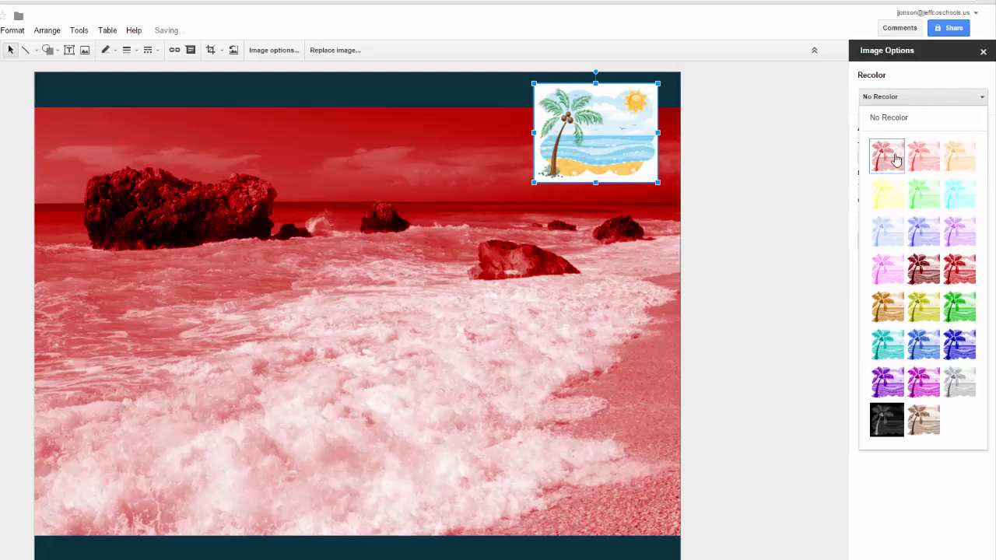
{"action": "left_click", "coordinate": [887, 156]}
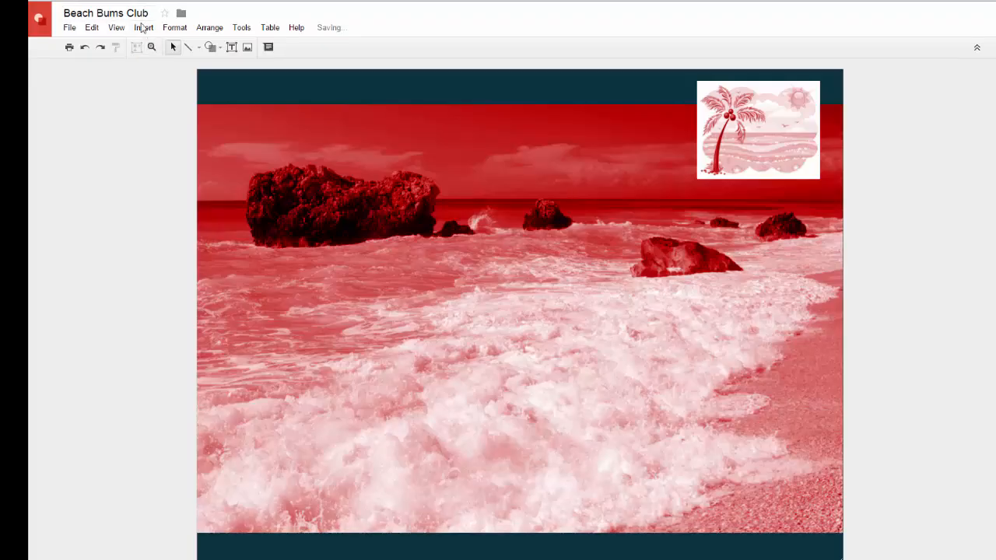
Step: Start inserting a wavy banner shape from the Insert menu
{"action": "left_click", "coordinate": [143, 28]}
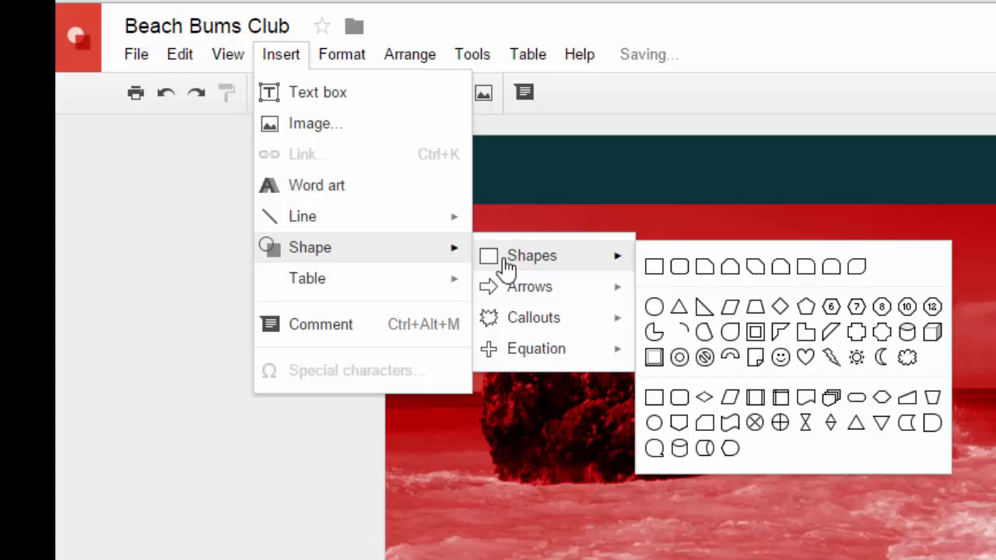
{"action": "mouse_move", "coordinate": [843, 304]}
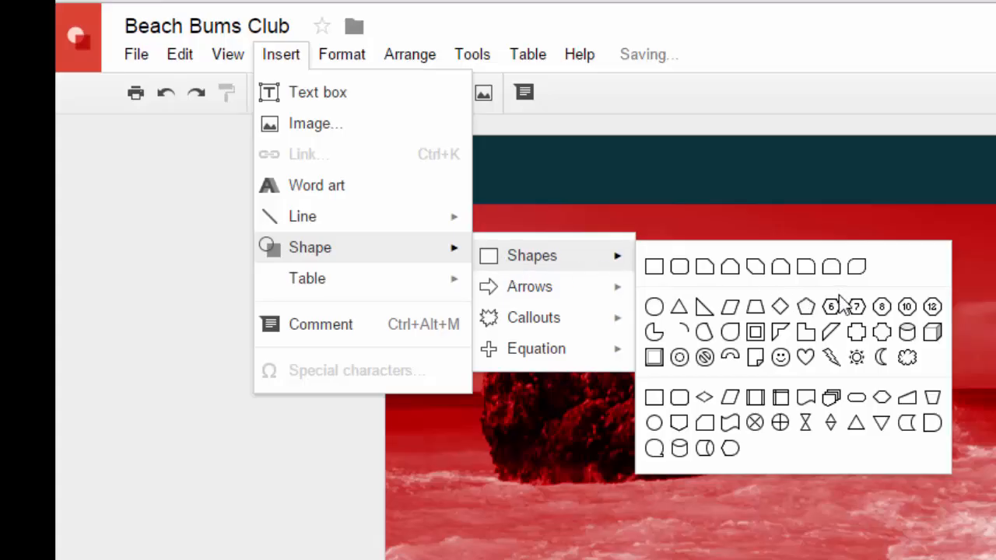
{"action": "mouse_move", "coordinate": [756, 423]}
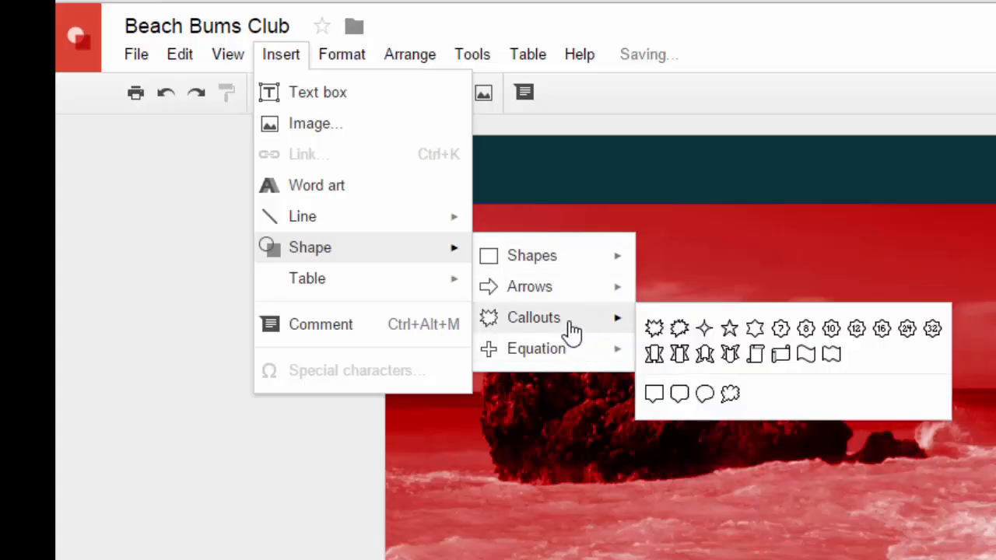
{"action": "mouse_move", "coordinate": [848, 361]}
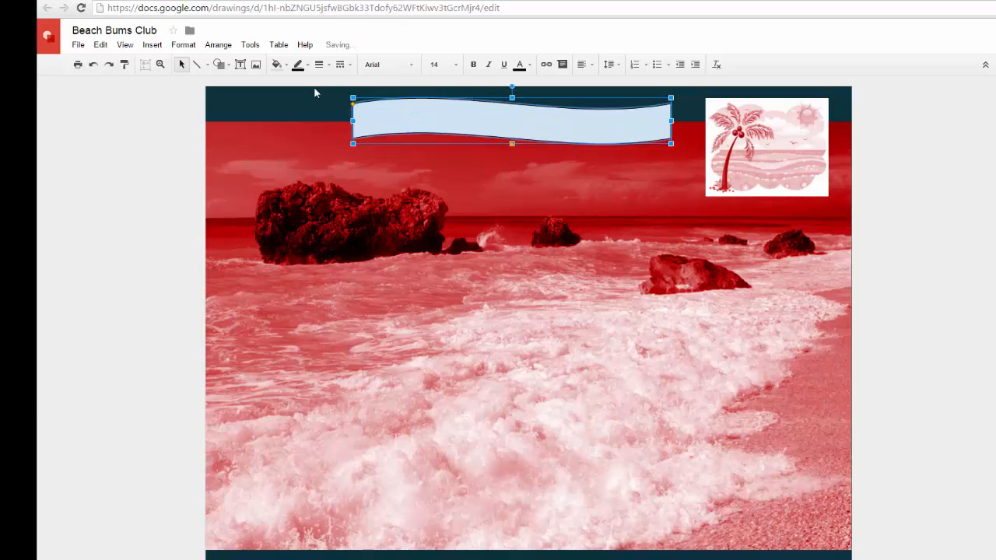
{"action": "mouse_move", "coordinate": [419, 125]}
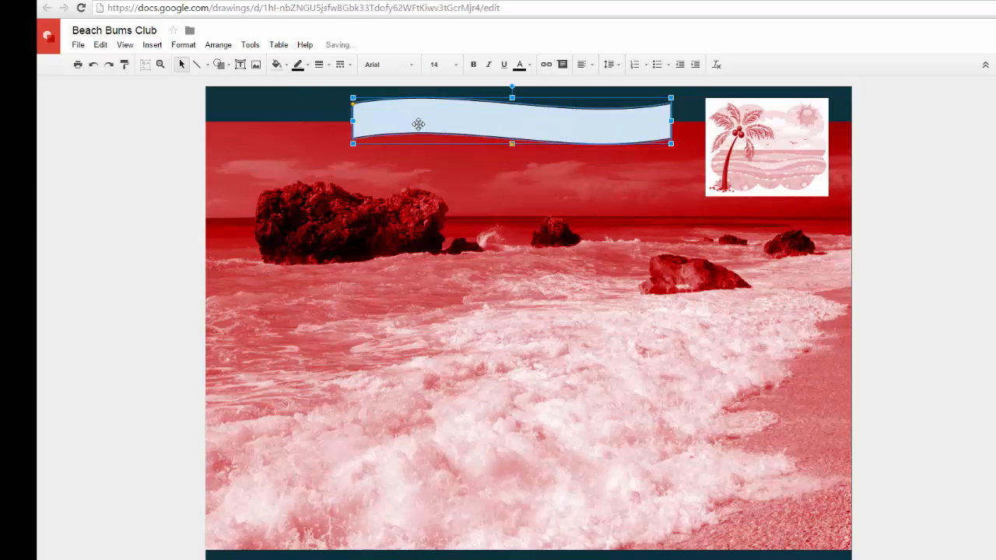
{"action": "mouse_move", "coordinate": [275, 64]}
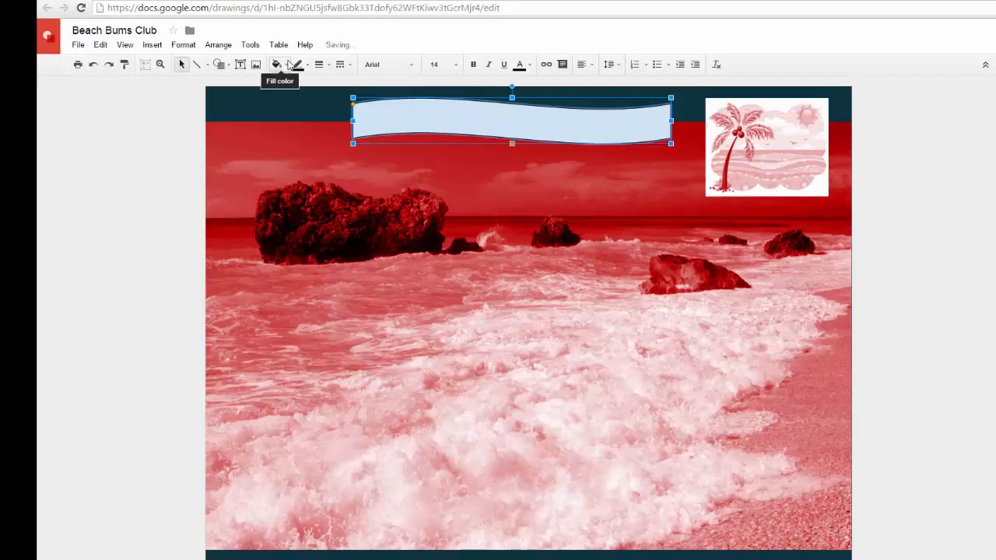
Step: Fill the wavy banner with a pale cream swatch from the fill colours
{"action": "left_click", "coordinate": [275, 66]}
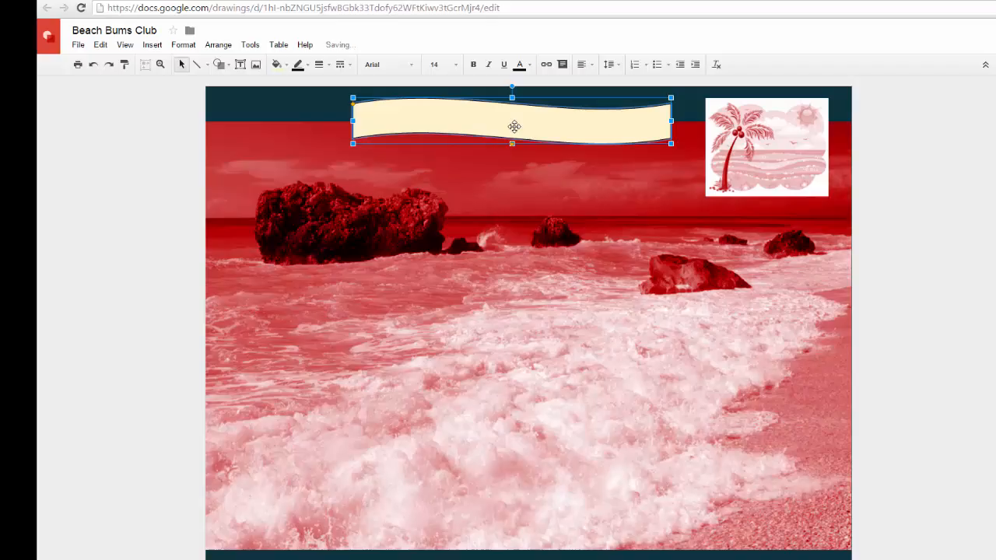
Step: Title the banner 'Beach Bums Club', centred and set to a larger text size
{"action": "type", "text": "Beach By"}
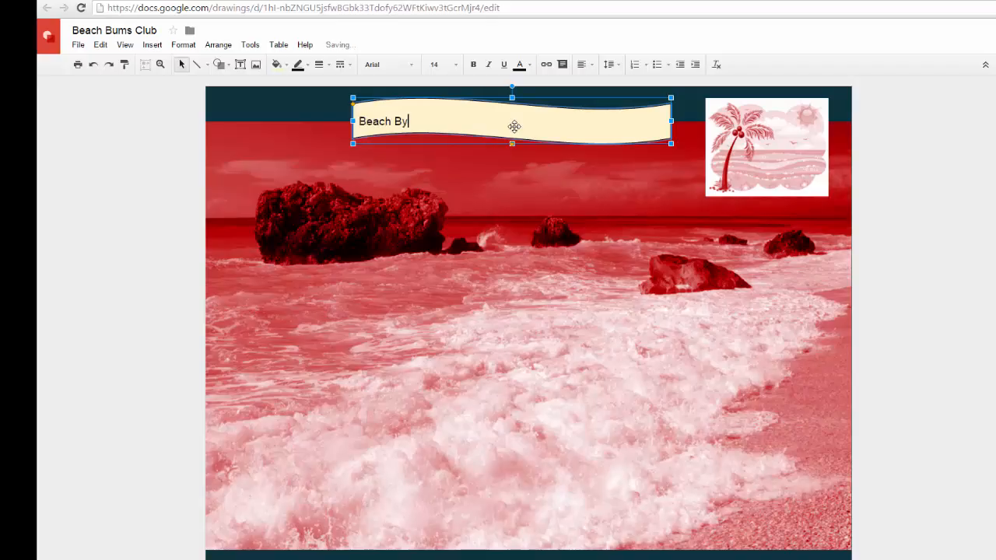
{"action": "type", "text": "ums Club"}
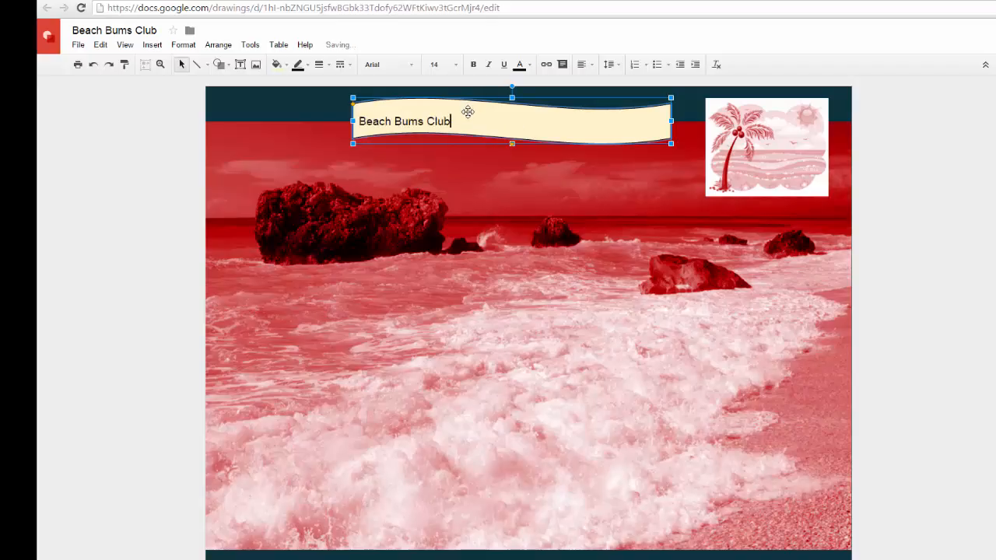
{"action": "left_click", "coordinate": [585, 63]}
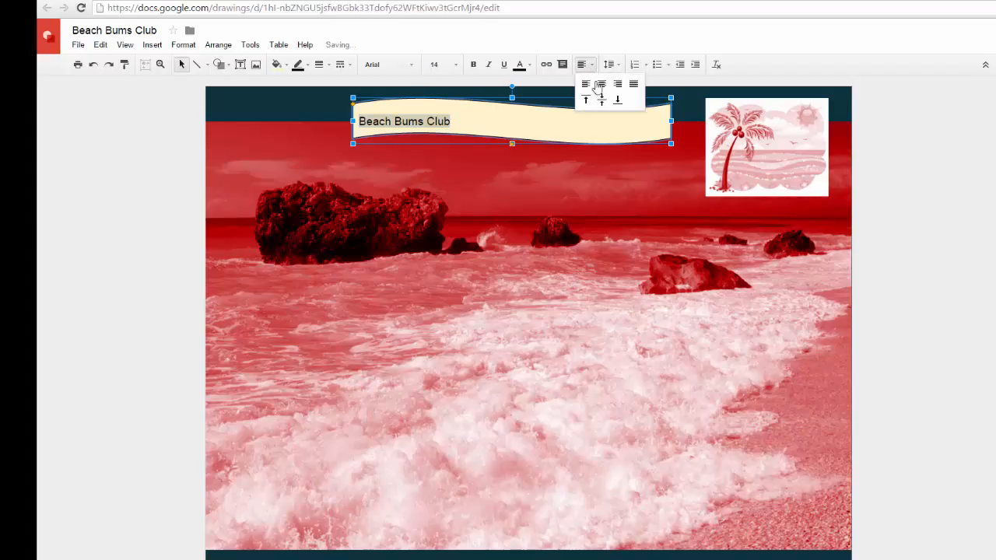
{"action": "left_click", "coordinate": [434, 66]}
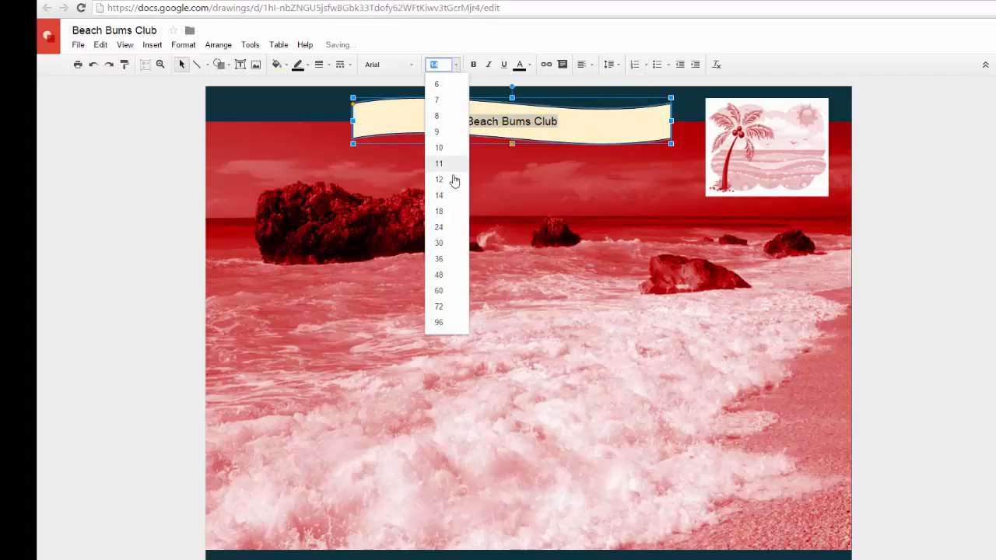
{"action": "left_click", "coordinate": [439, 211]}
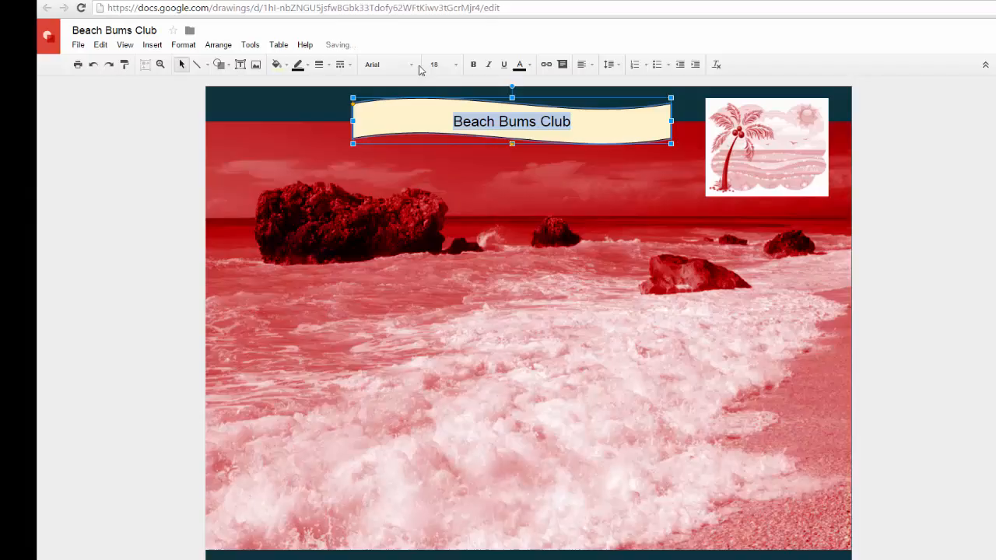
Step: Set the title font to Faster One, then browse the wider font collection
{"action": "left_click", "coordinate": [385, 66]}
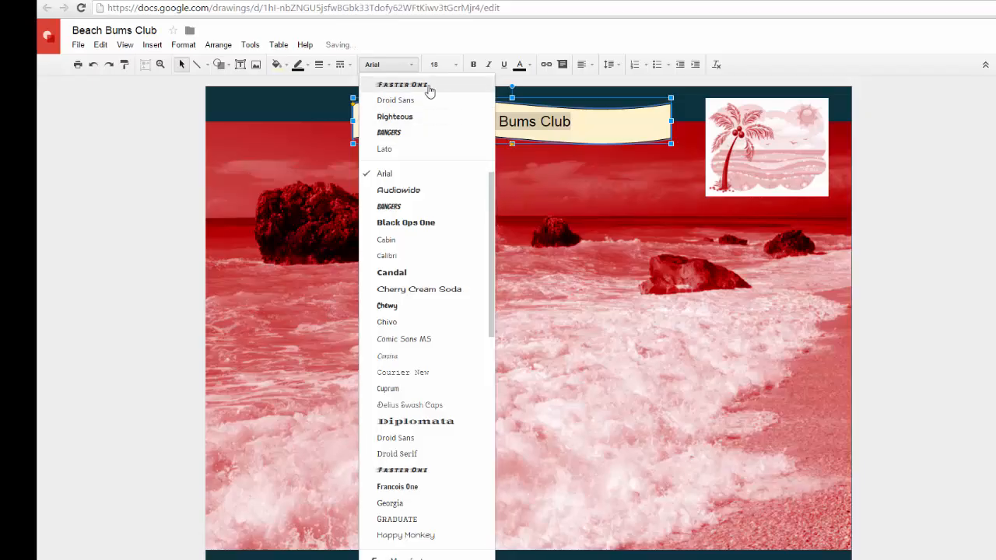
{"action": "left_click", "coordinate": [402, 84]}
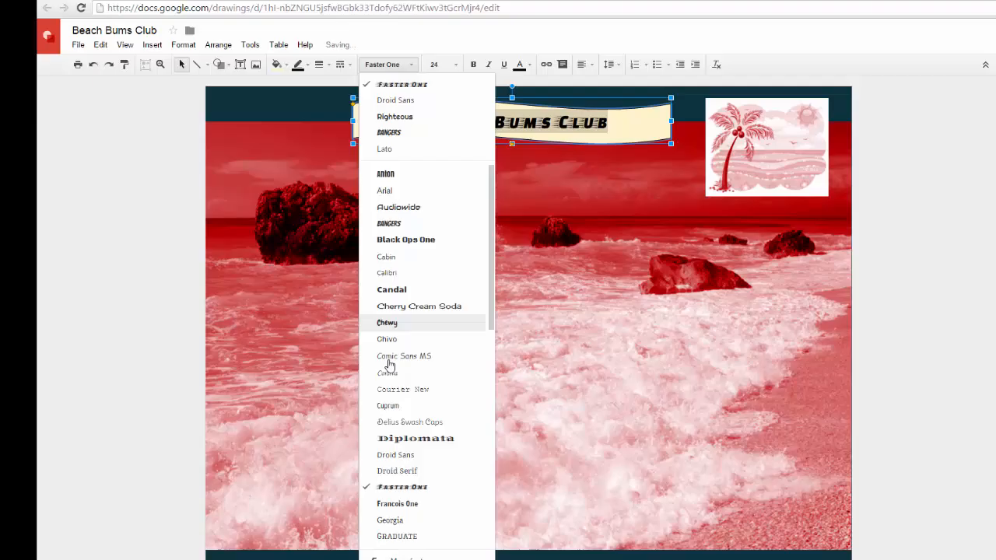
{"action": "left_click", "coordinate": [399, 557]}
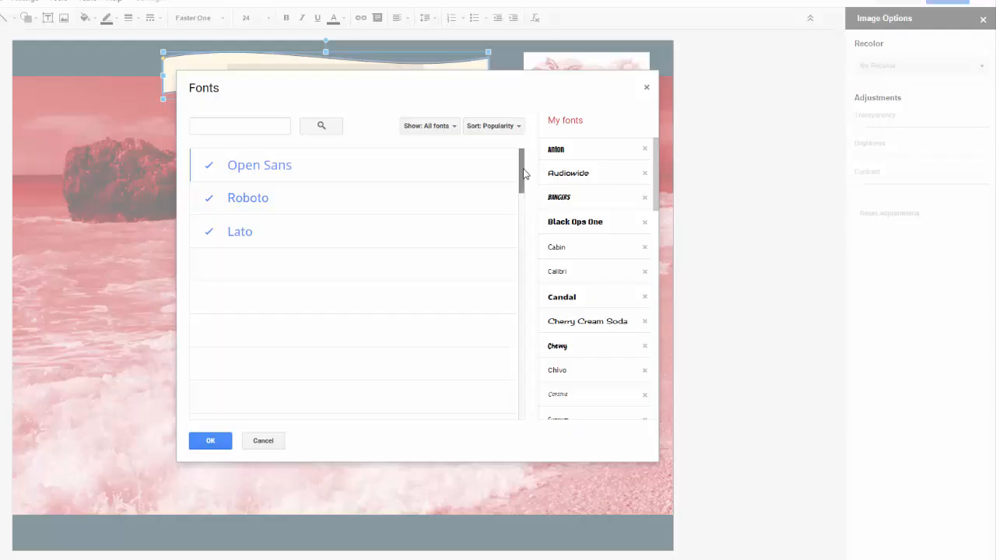
{"action": "scroll", "scroll_direction": "down", "scroll_amount": 3}
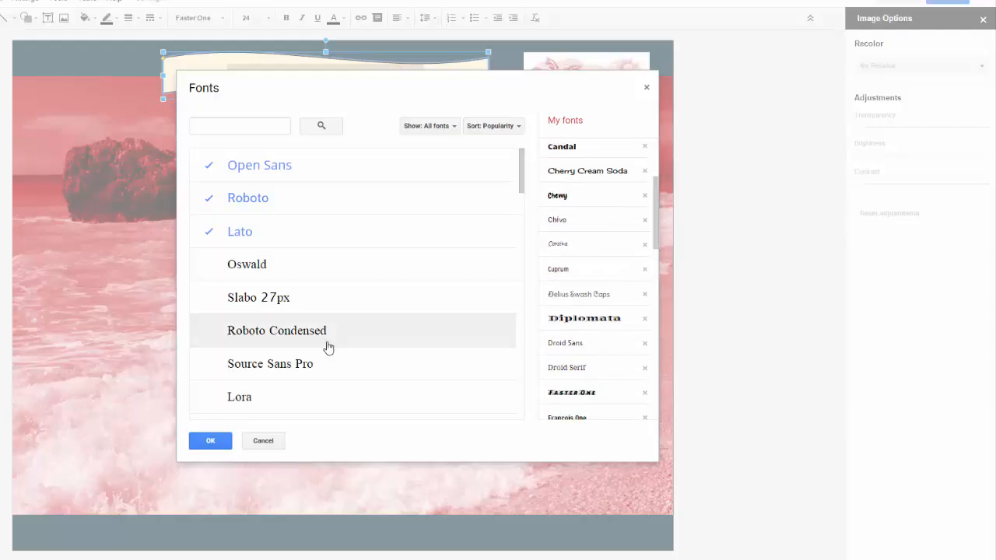
{"action": "scroll", "scroll_direction": "down", "scroll_amount": 3}
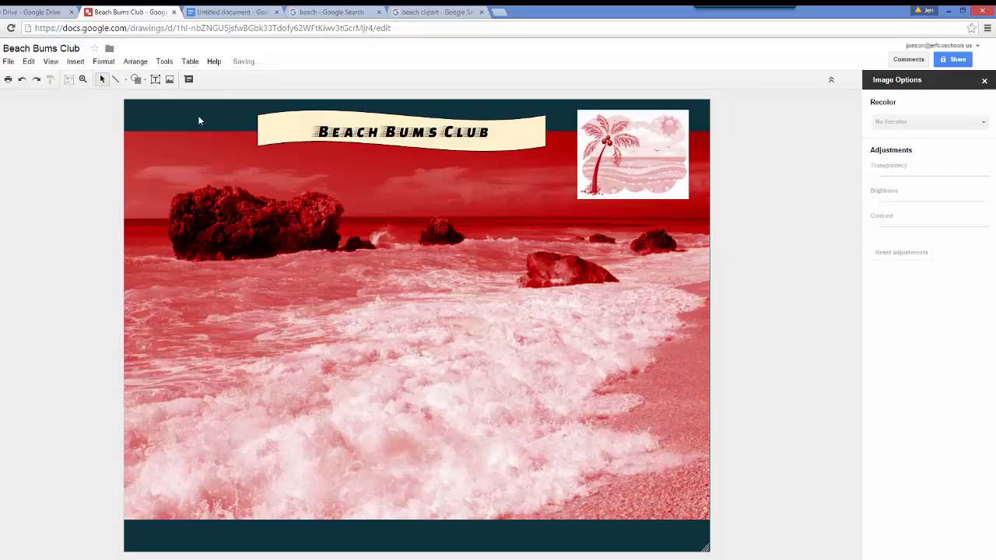
{"action": "mouse_move", "coordinate": [337, 175]}
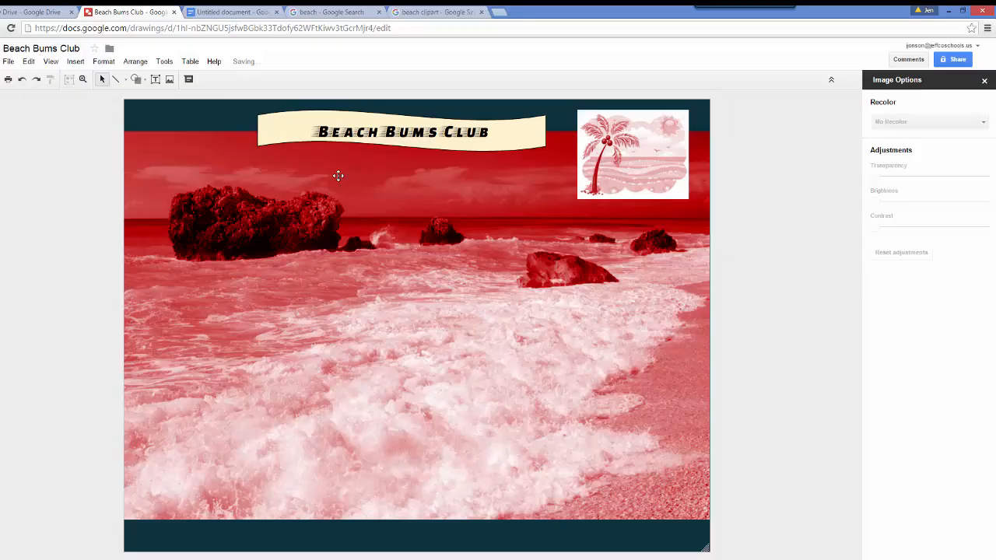
{"action": "mouse_move", "coordinate": [336, 174]}
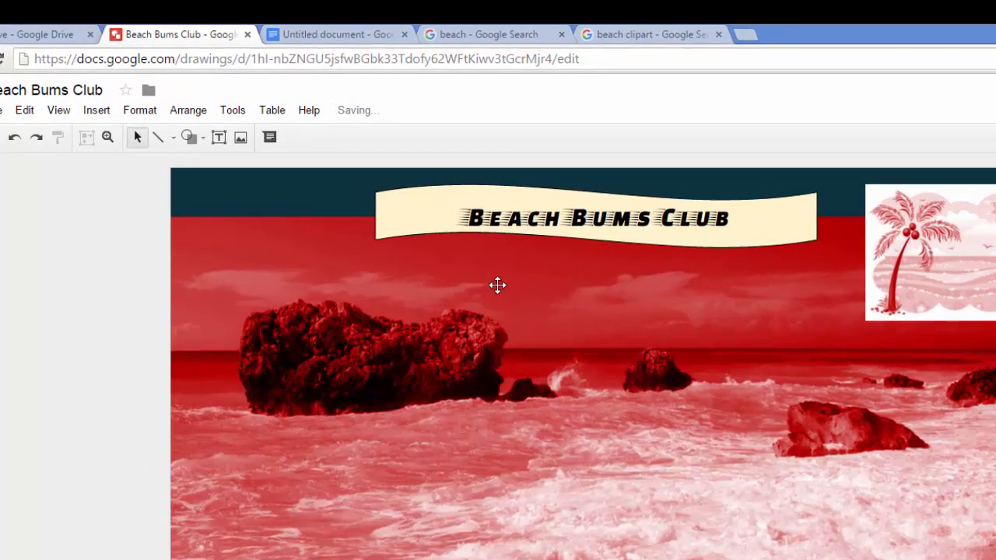
{"action": "mouse_move", "coordinate": [78, 115]}
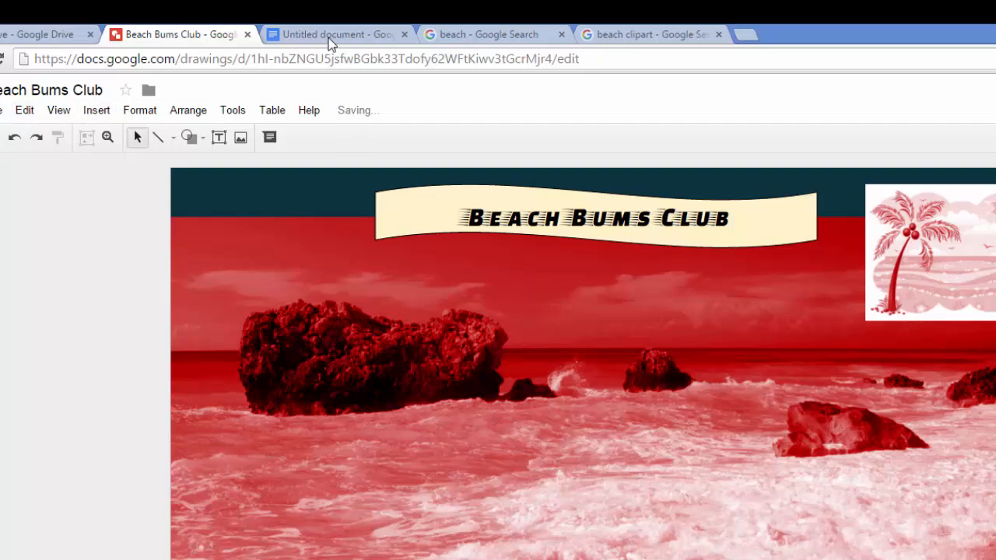
Step: Switch to the untitled Google Doc holding the sentence 'Ven y únete al club'
{"action": "left_click", "coordinate": [336, 34]}
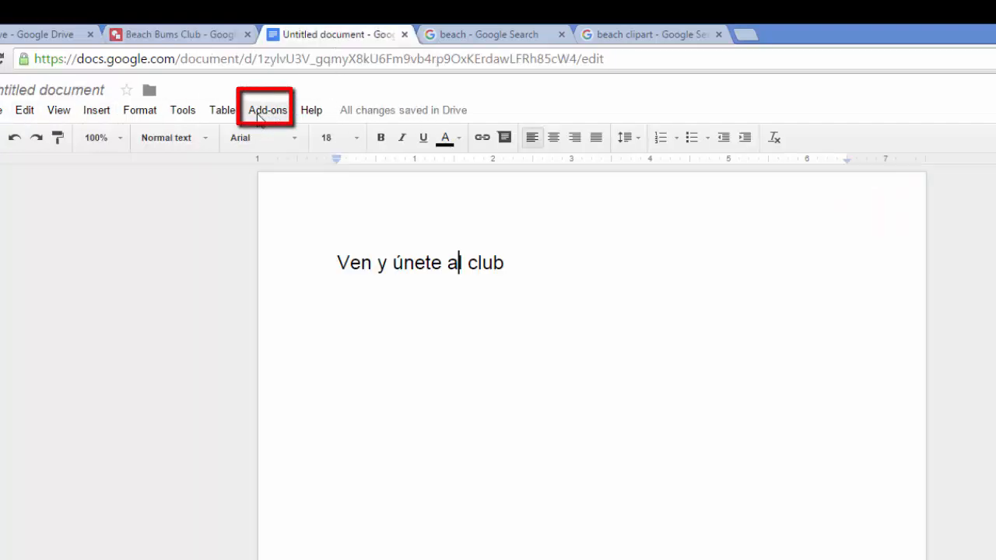
Step: Start Easy Accents from Add-ons in Spanish and select the sentence 'Ven y únete al club'
{"action": "left_click", "coordinate": [267, 109]}
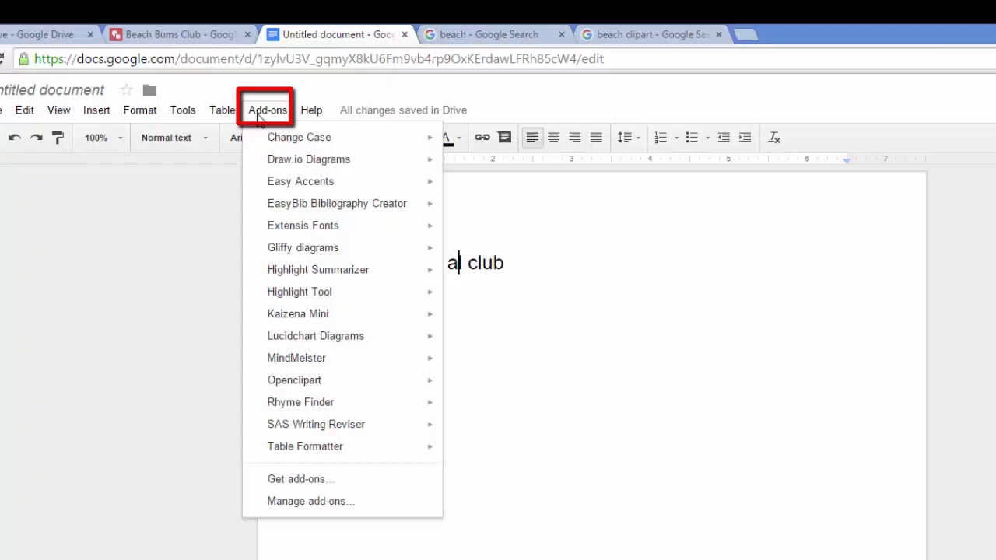
{"action": "mouse_move", "coordinate": [300, 180]}
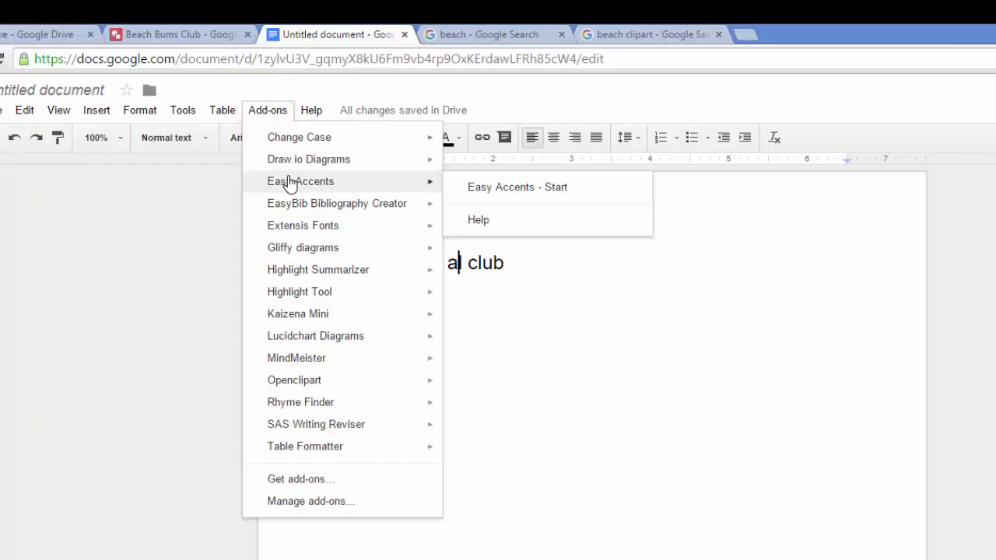
{"action": "mouse_move", "coordinate": [296, 381]}
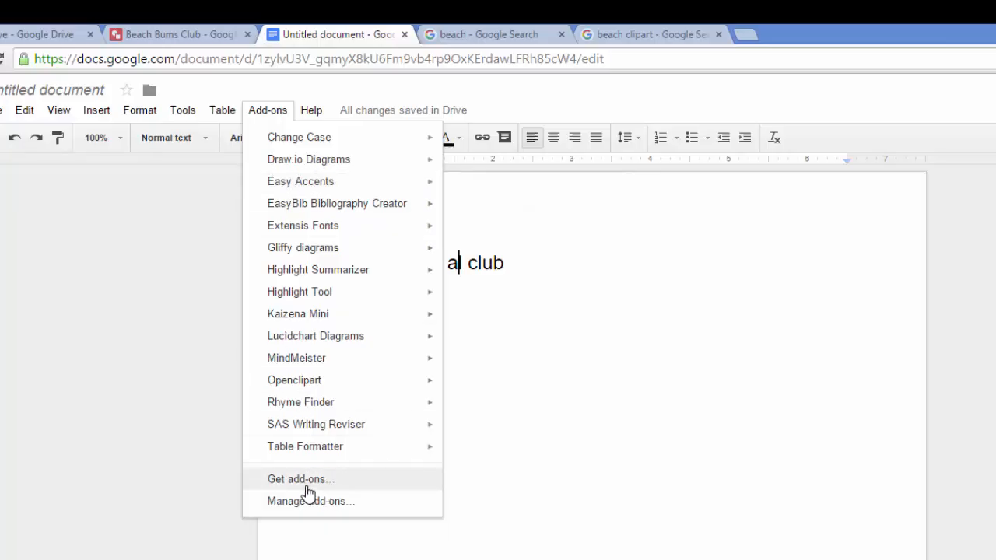
{"action": "mouse_move", "coordinate": [314, 423]}
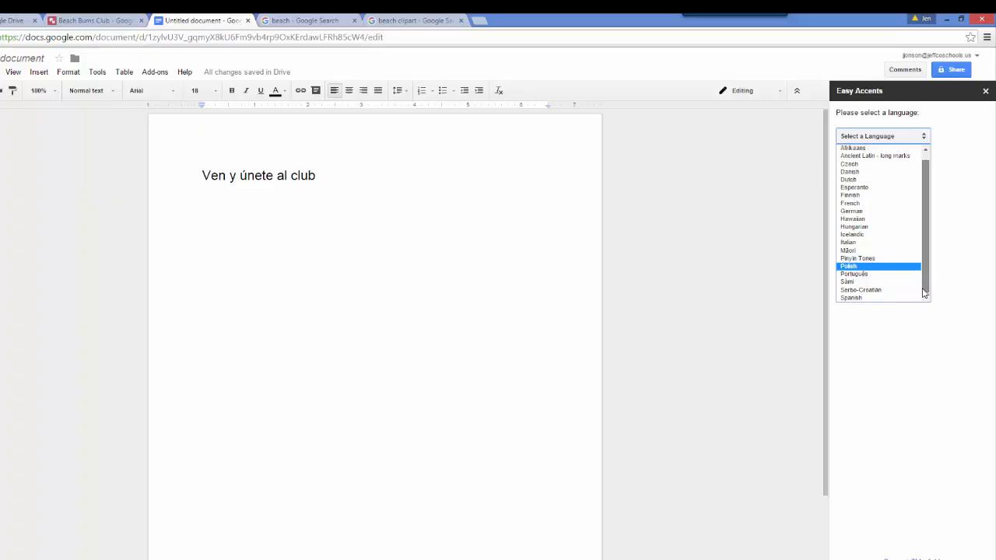
{"action": "left_click", "coordinate": [849, 297]}
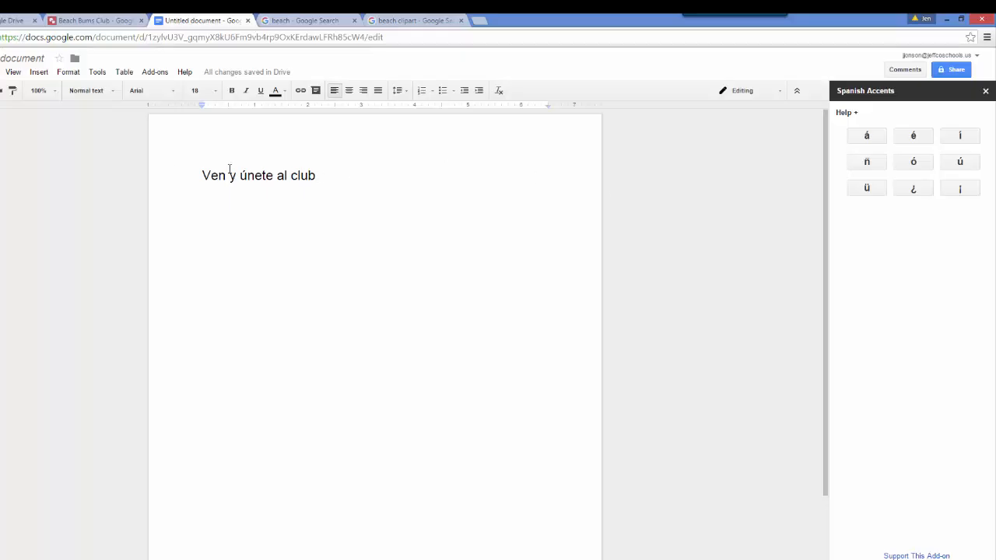
{"action": "left_click_drag", "start_coordinate": [202, 174], "coordinate": [317, 174]}
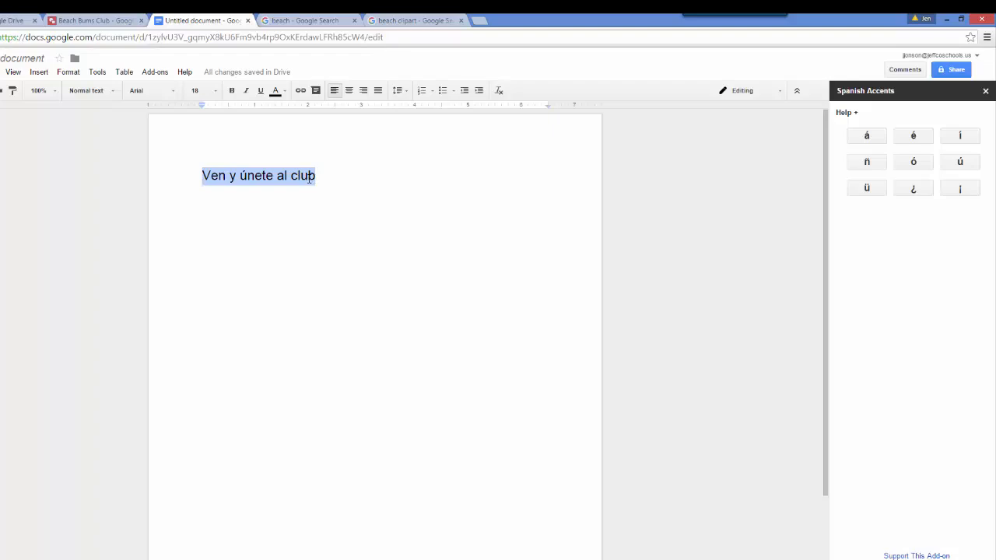
Step: Copy the Spanish sentence and begin inserting a text box in the drawing
{"action": "right_click", "coordinate": [259, 174]}
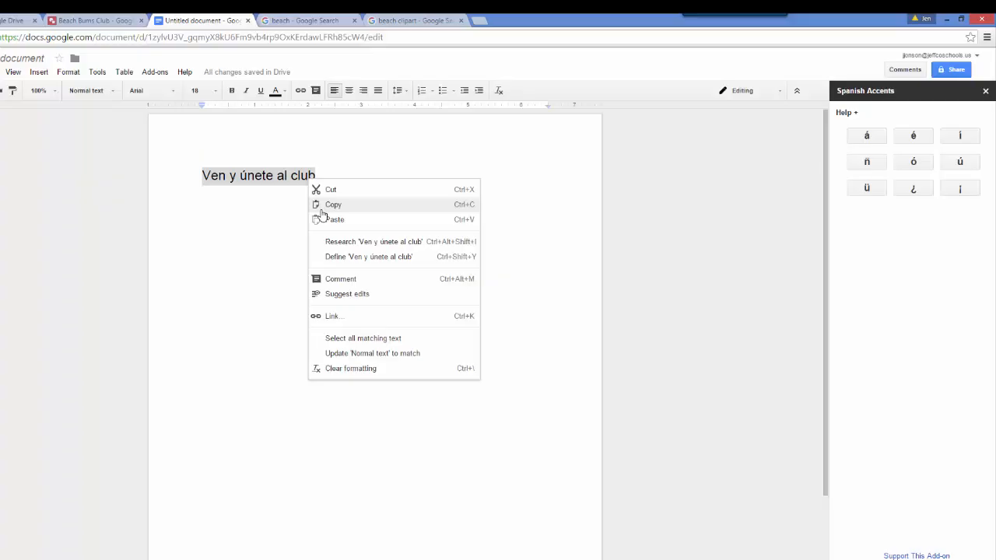
{"action": "left_click", "coordinate": [93, 18]}
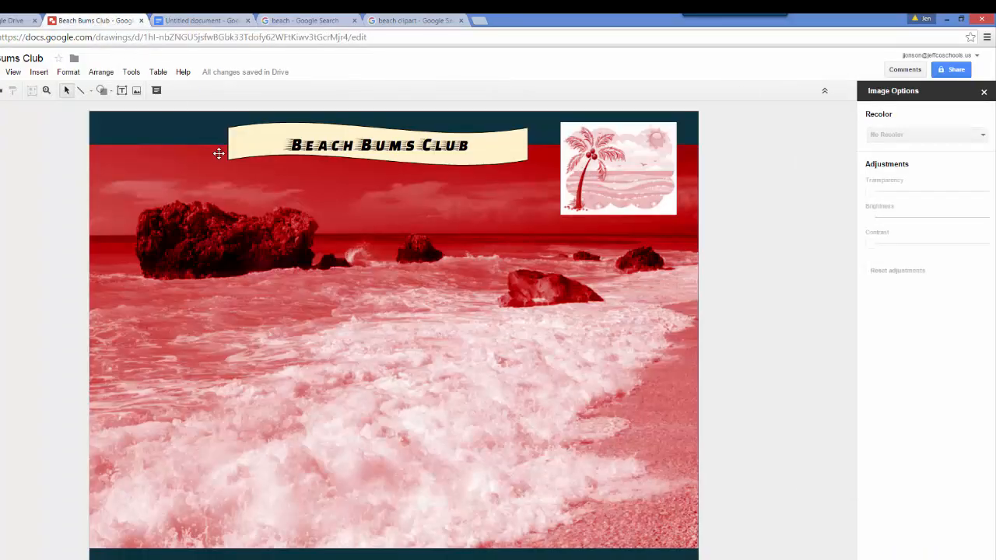
{"action": "left_click", "coordinate": [155, 22]}
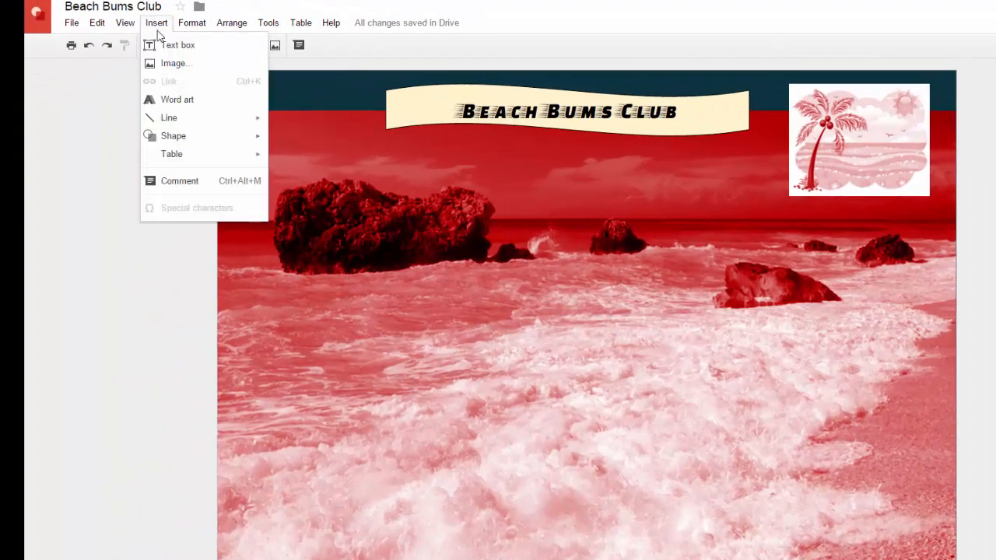
{"action": "mouse_move", "coordinate": [174, 61]}
{"action": "type", "text": "Ven y únete al club"}
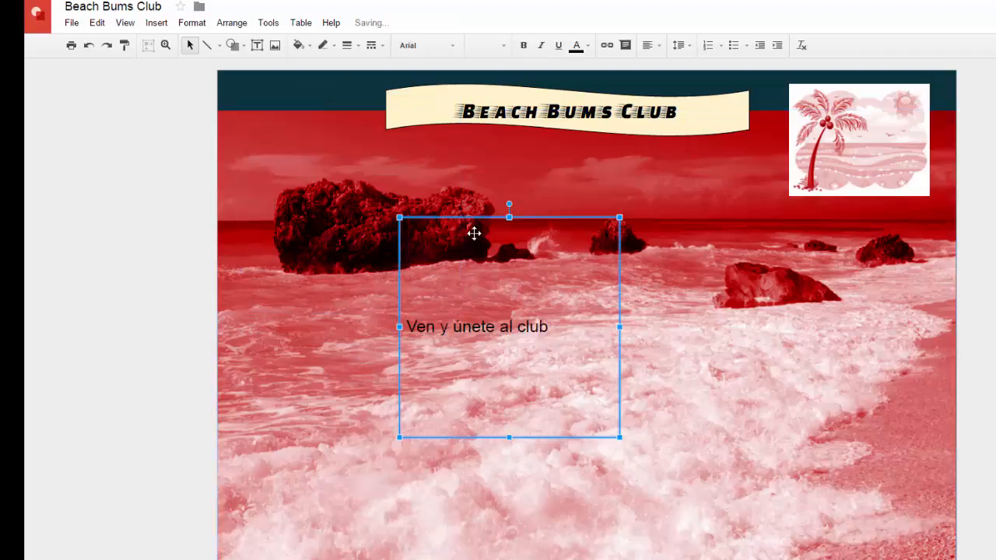
{"action": "mouse_move", "coordinate": [619, 216]}
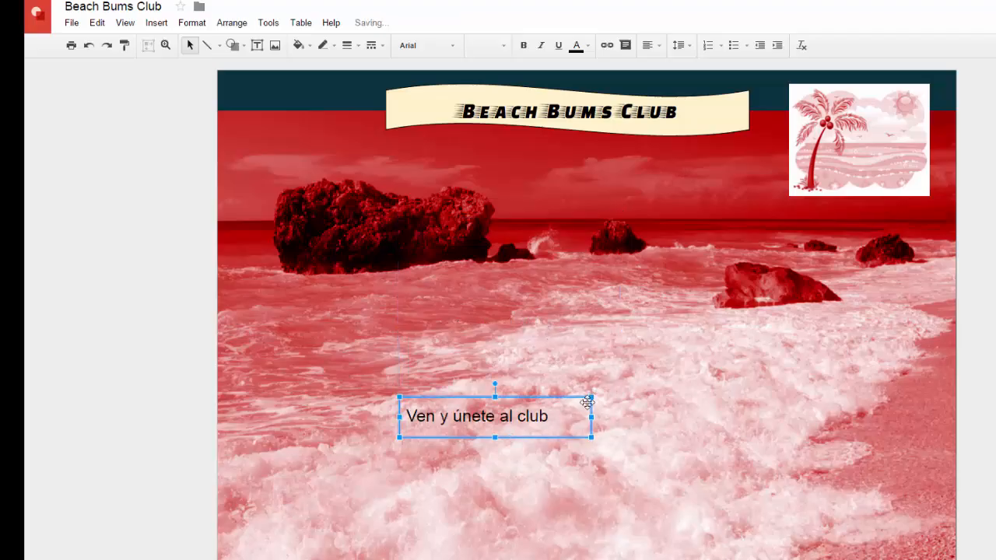
Step: Shrink the pasted text box, fill it cream, and move it to the photo's left side
{"action": "left_click_drag", "start_coordinate": [495, 416], "coordinate": [448, 354]}
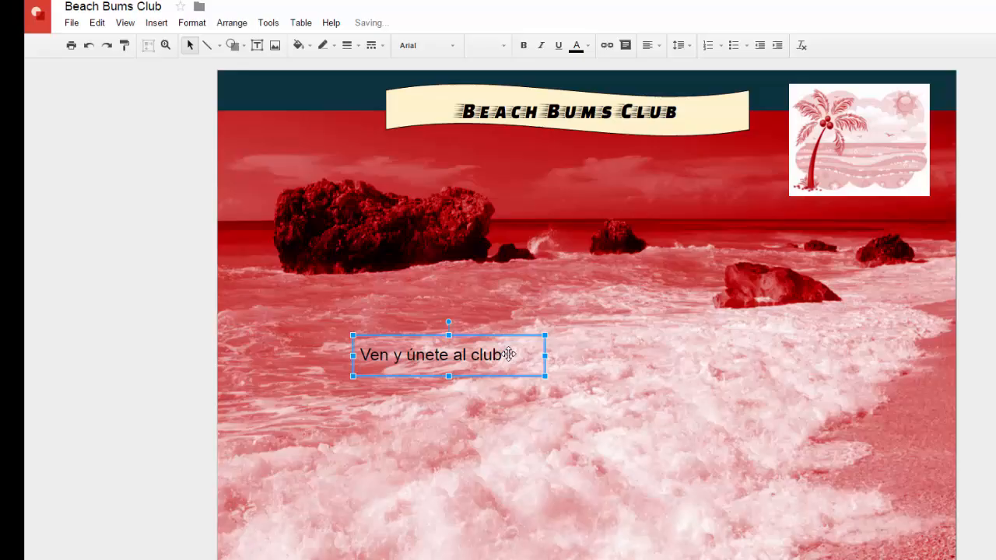
{"action": "mouse_move", "coordinate": [512, 347]}
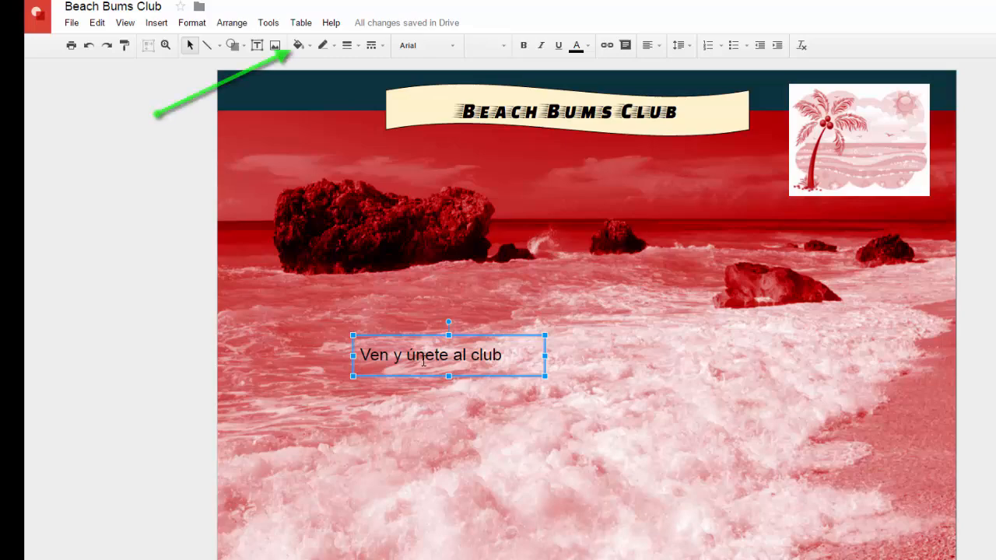
{"action": "left_click", "coordinate": [299, 46]}
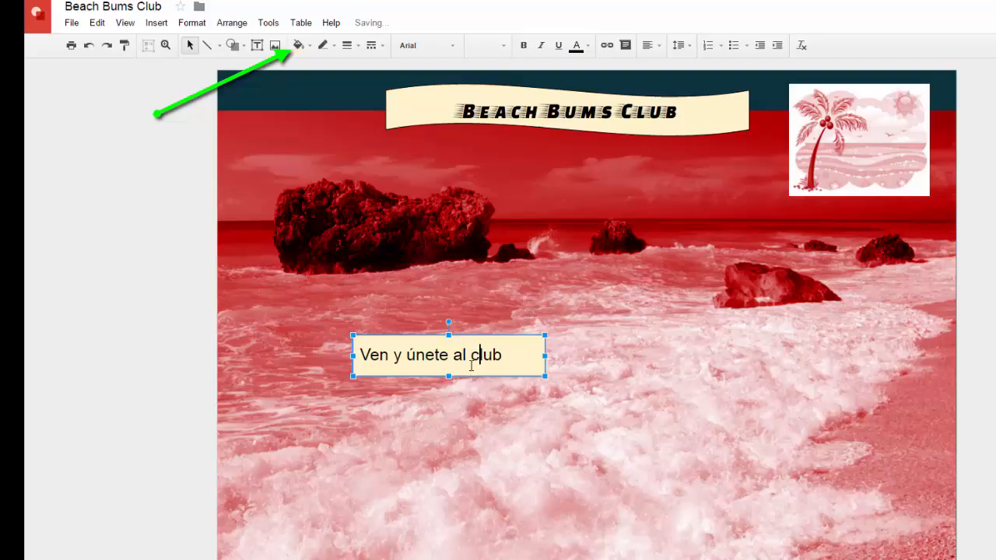
{"action": "left_click_drag", "start_coordinate": [448, 355], "coordinate": [349, 338]}
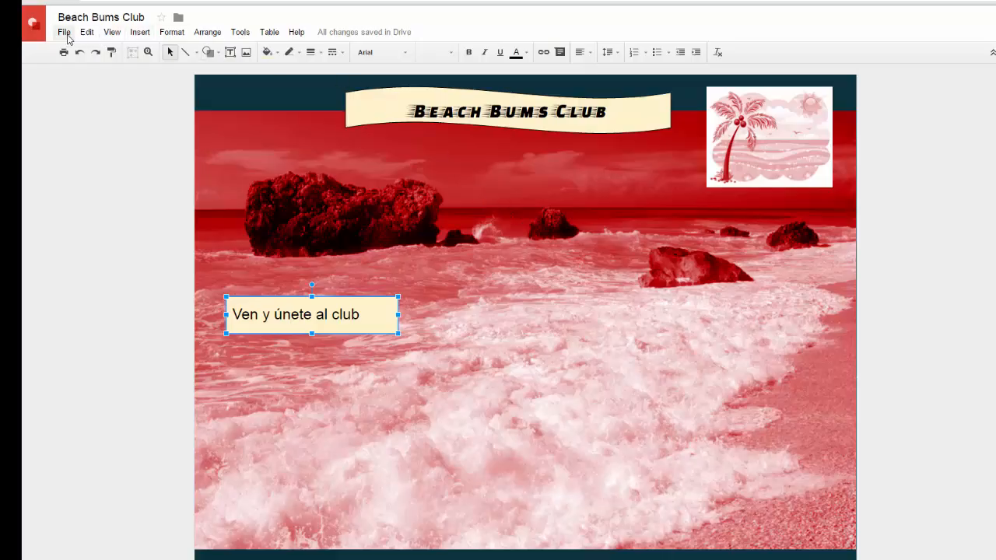
Step: Share the flyer so anyone with the link can view it, saving the setting
{"action": "left_click", "coordinate": [64, 31]}
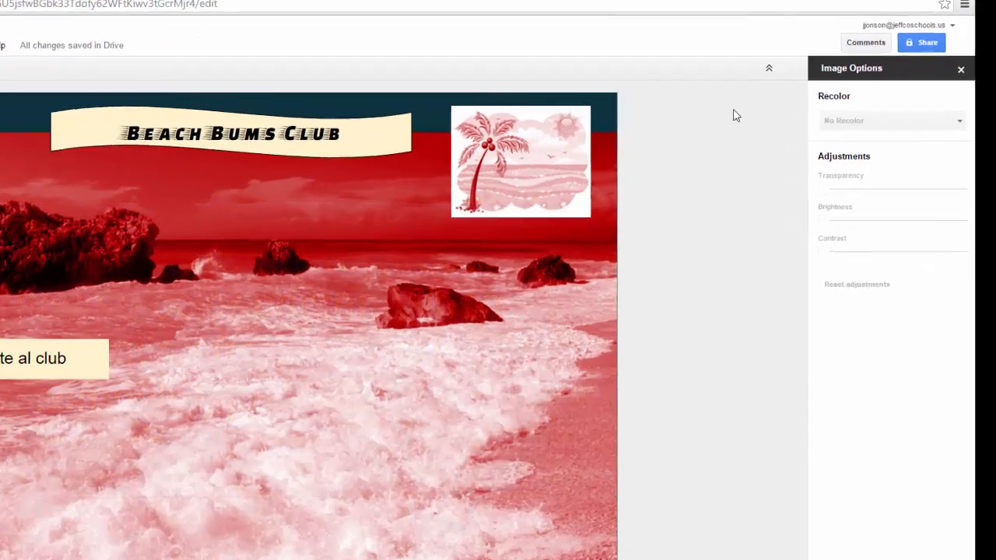
{"action": "left_click", "coordinate": [921, 42]}
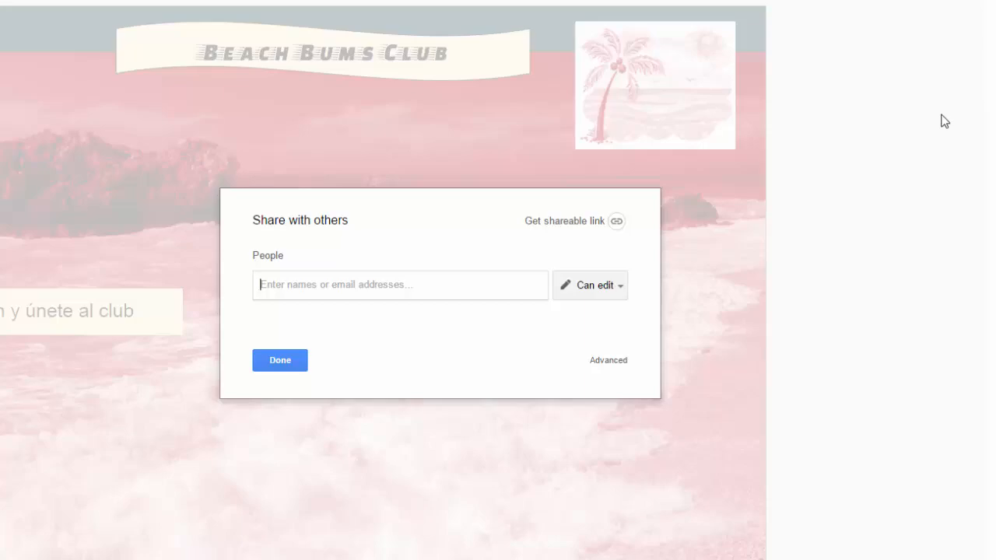
{"action": "mouse_move", "coordinate": [289, 330]}
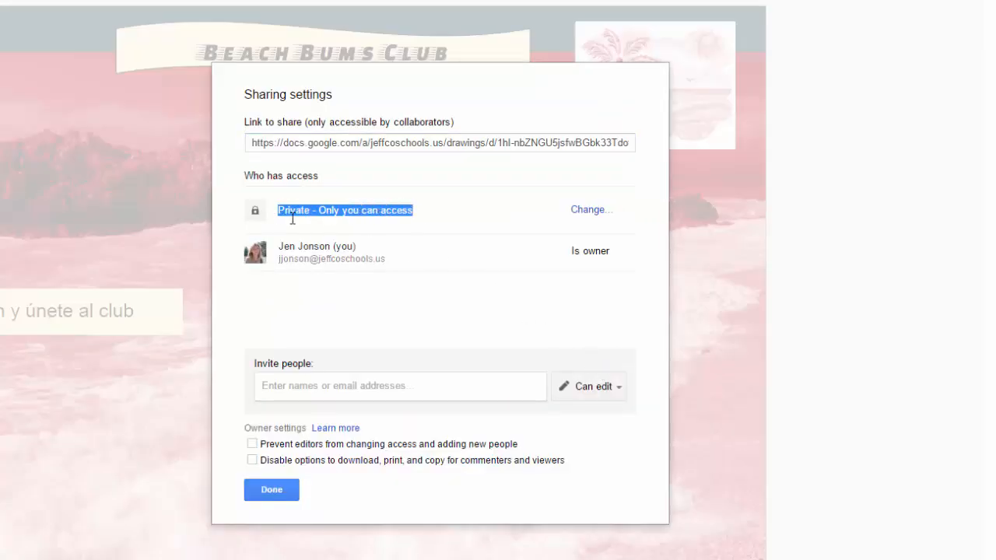
{"action": "left_click", "coordinate": [590, 209]}
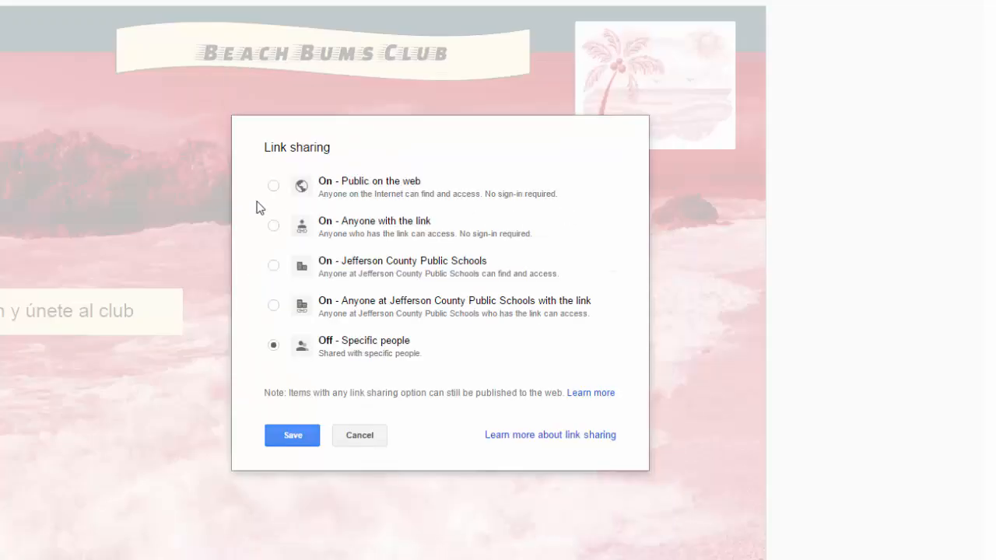
{"action": "left_click", "coordinate": [274, 224]}
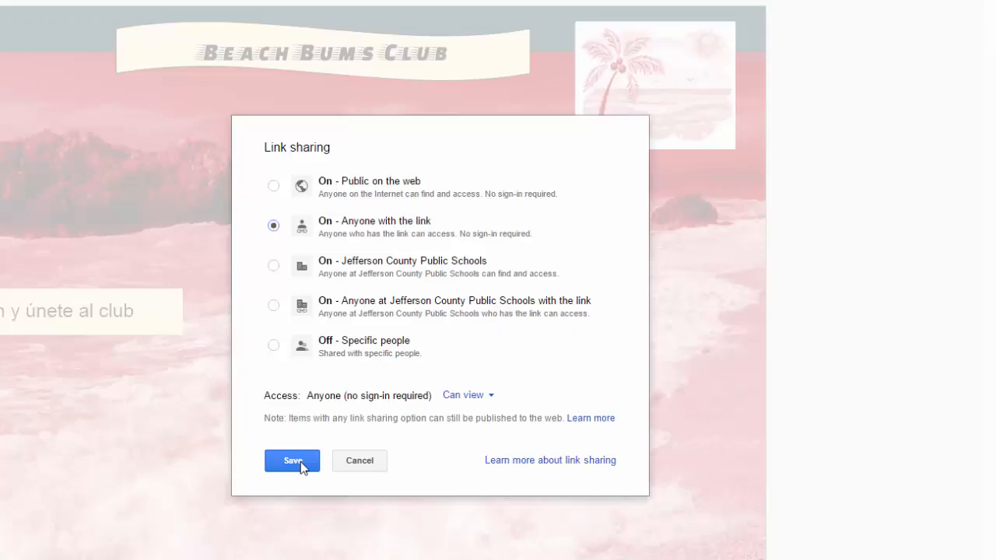
{"action": "left_click", "coordinate": [293, 460]}
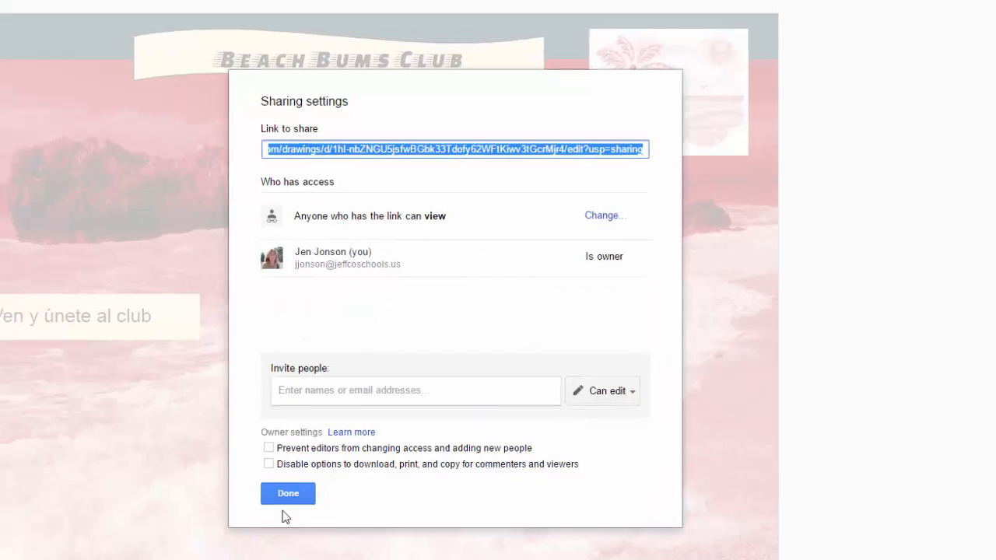
{"action": "left_click", "coordinate": [286, 493]}
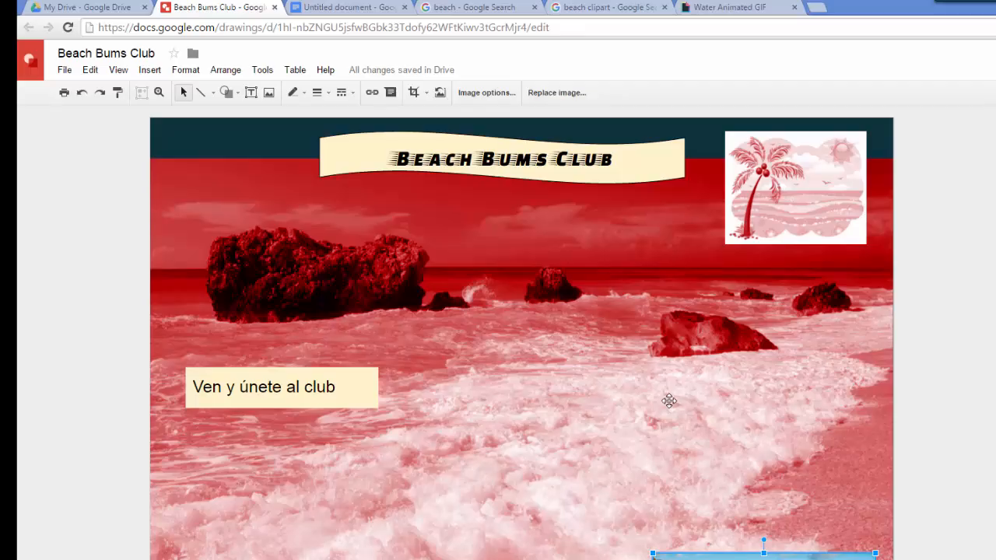
{"action": "mouse_move", "coordinate": [610, 372]}
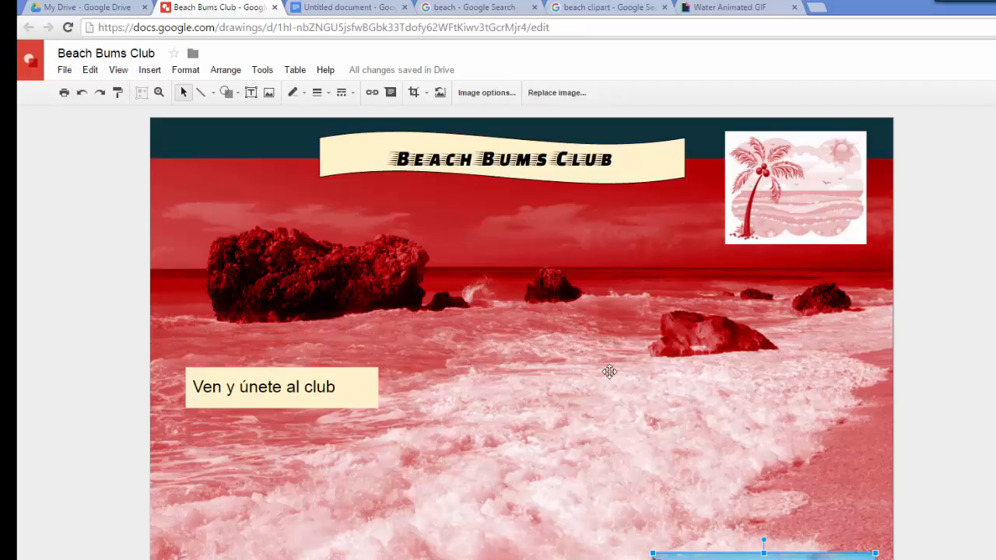